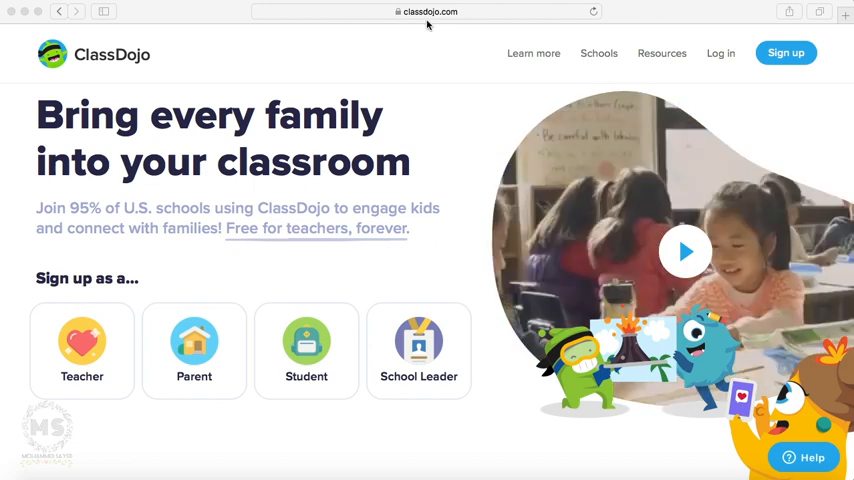
- Sign in to ClassDojo through the Teacher login with email and password
left_click(427, 11)
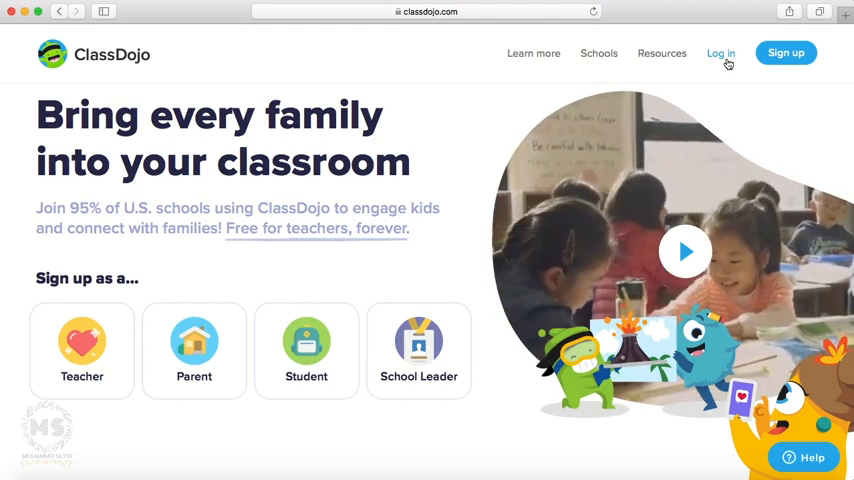
left_click(720, 53)
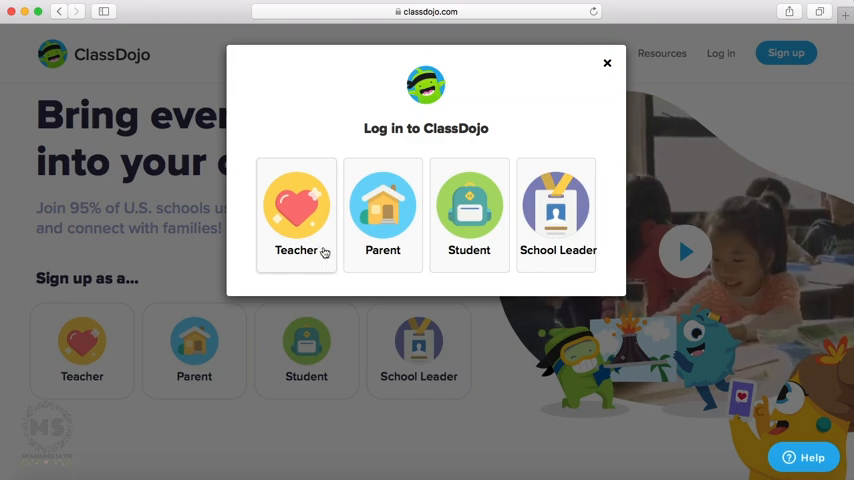
left_click(296, 207)
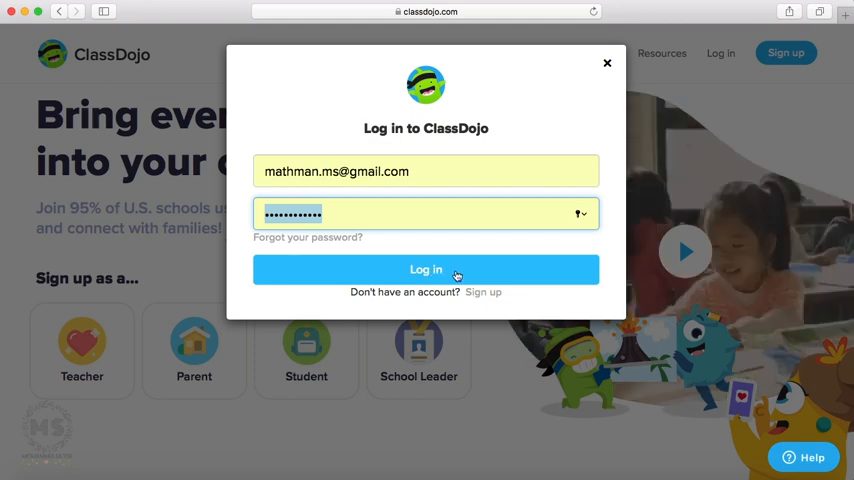
left_click(426, 269)
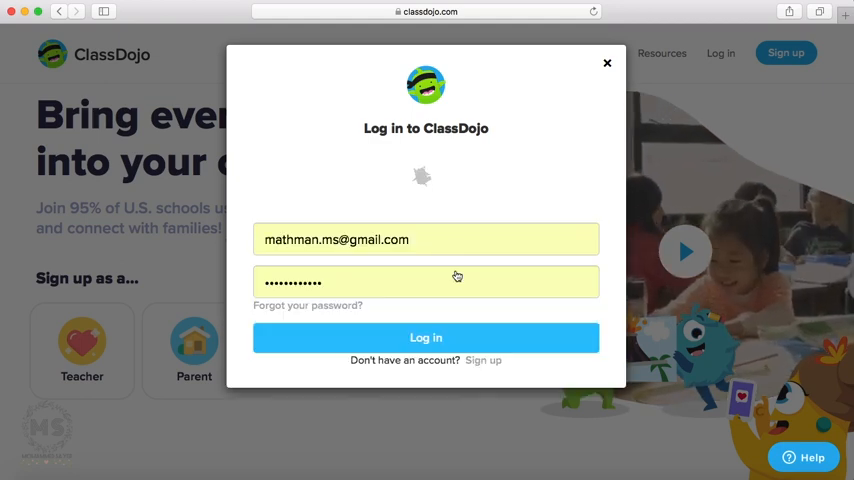
left_click(426, 337)
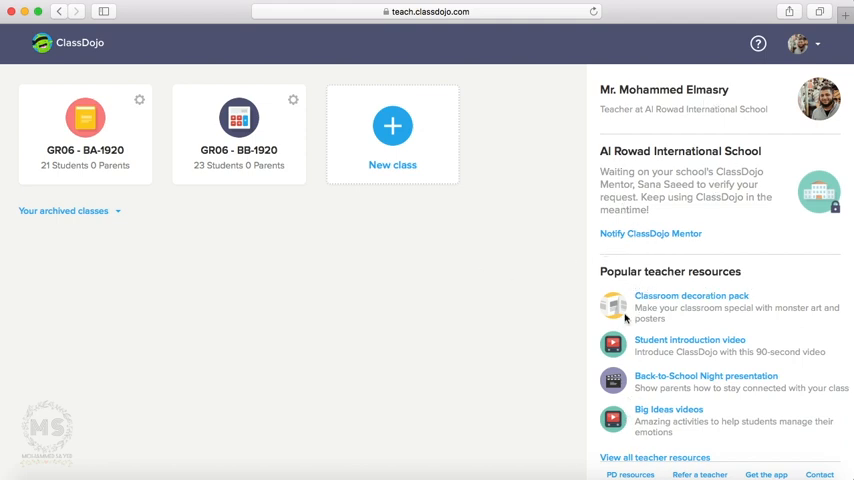
mouse_move(431, 254)
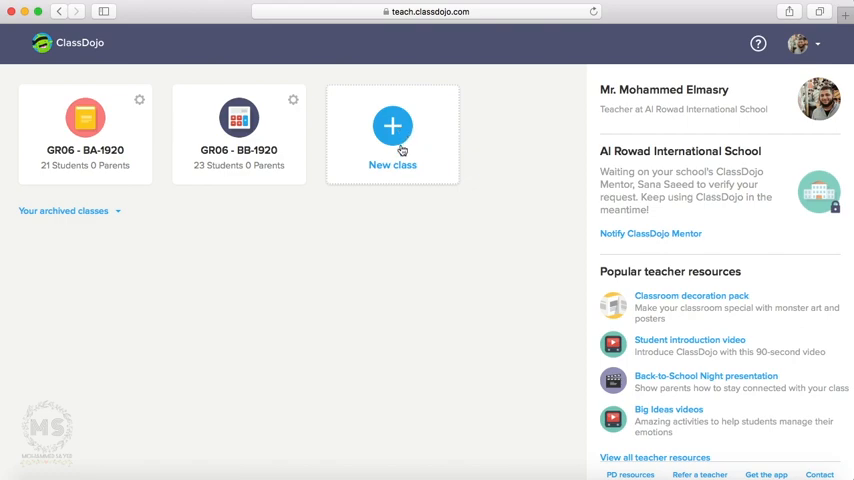
- Create class 'GR06 - BC-1920' for 6th Grade, sharing only positive points with parents
left_click(392, 130)
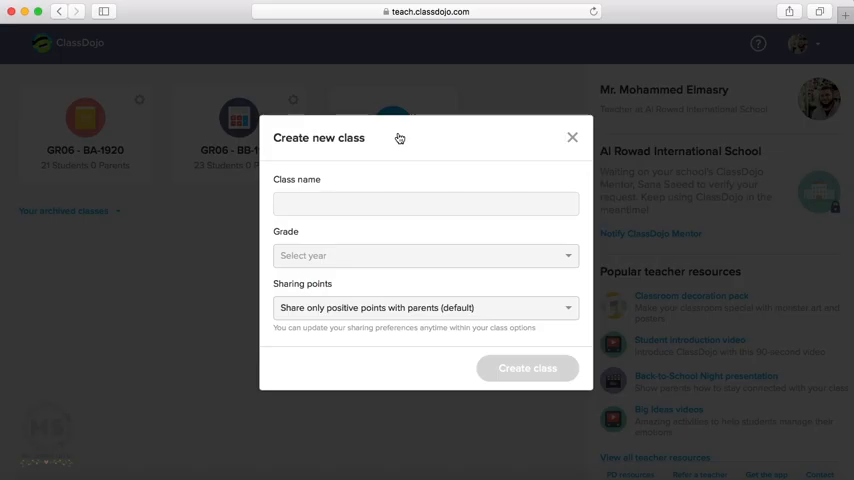
left_click(425, 203)
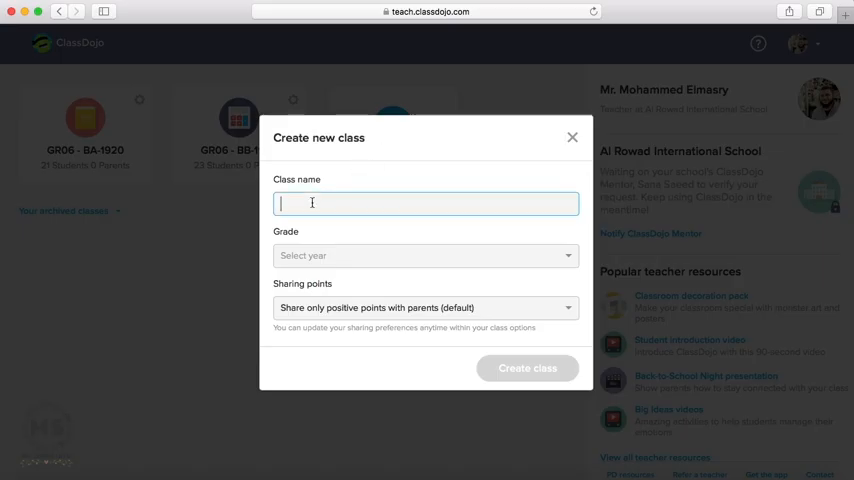
type("G")
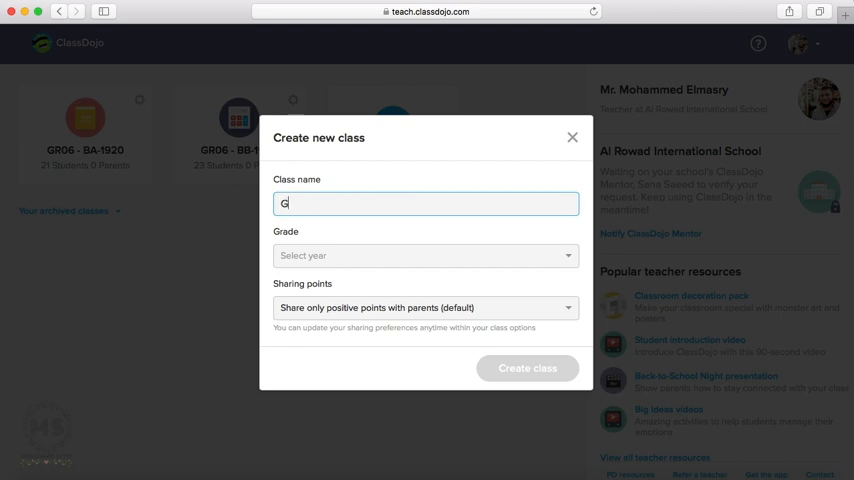
type("R")
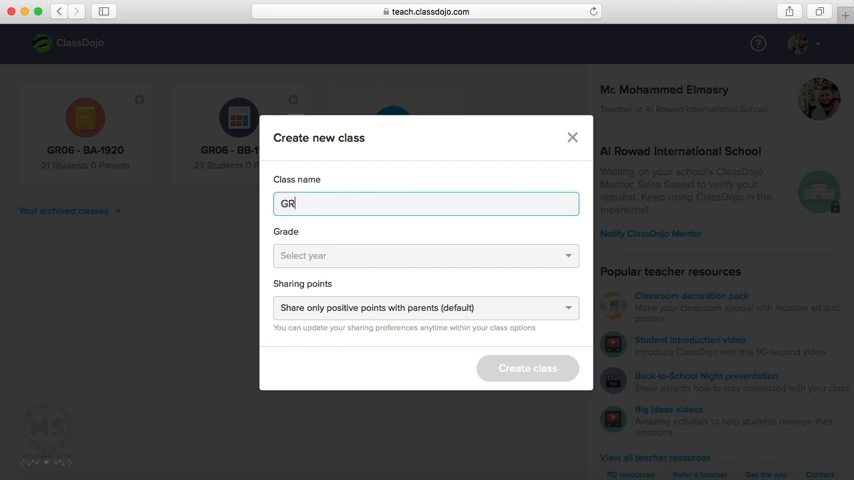
type("06 -")
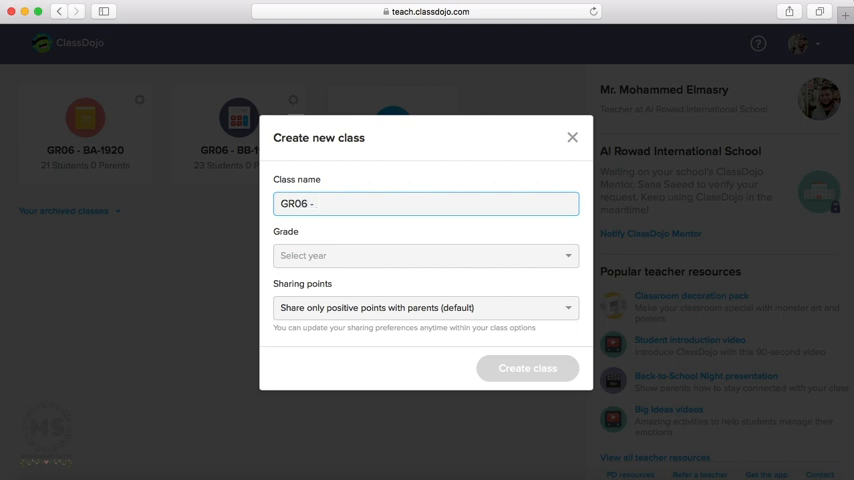
type("BC")
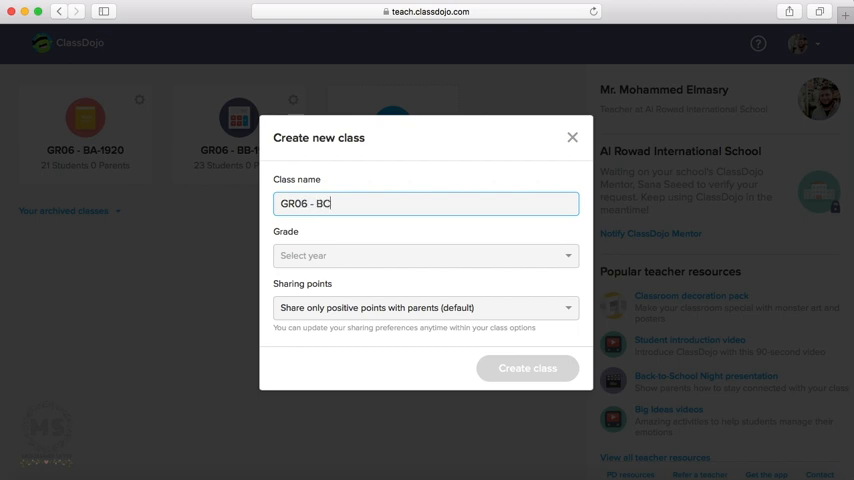
type("-")
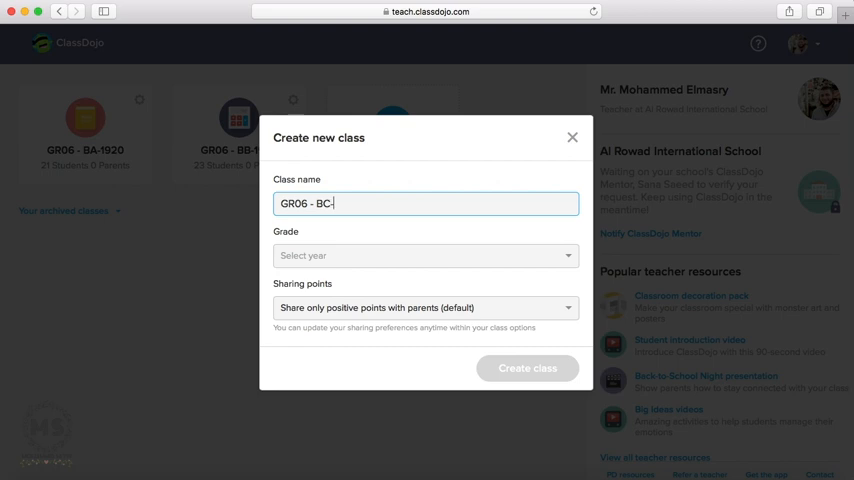
type("1920")
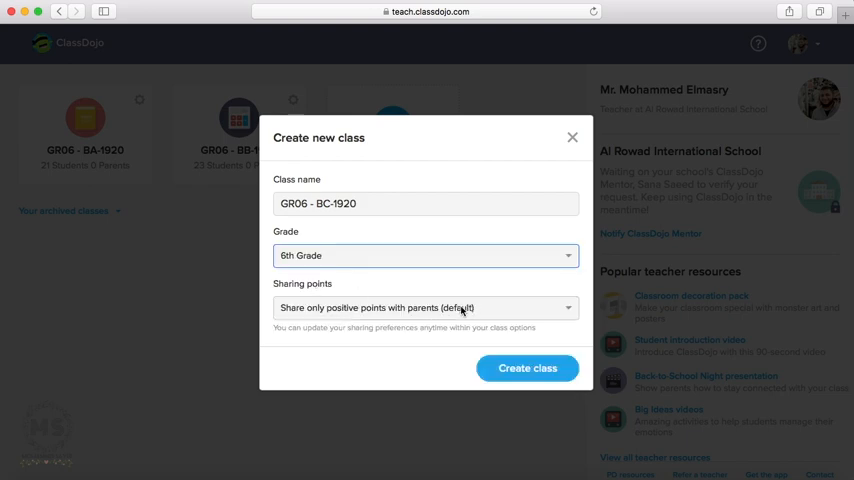
mouse_move(375, 307)
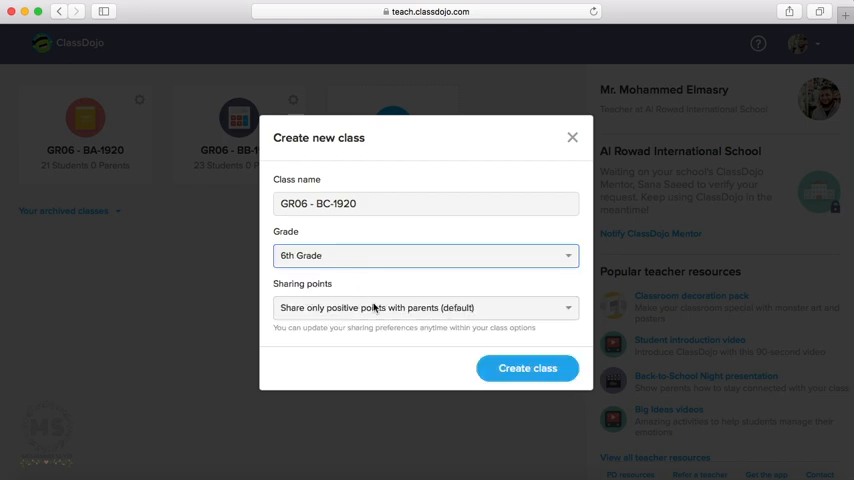
left_click(425, 307)
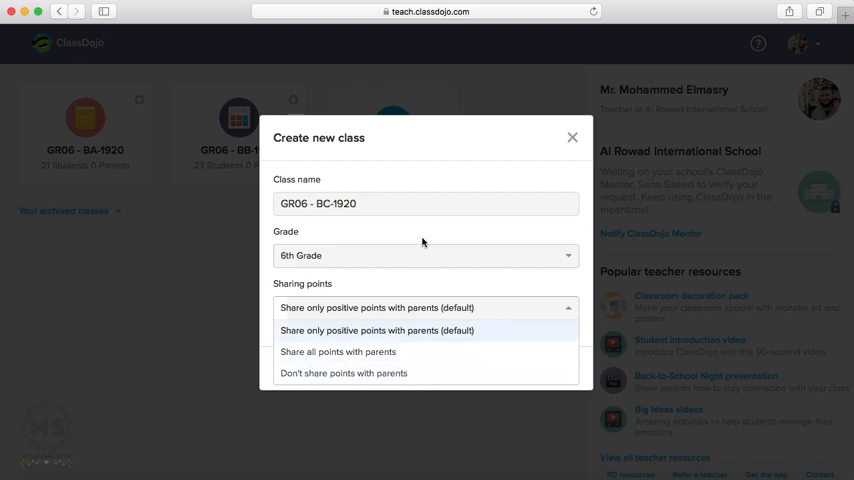
left_click(377, 330)
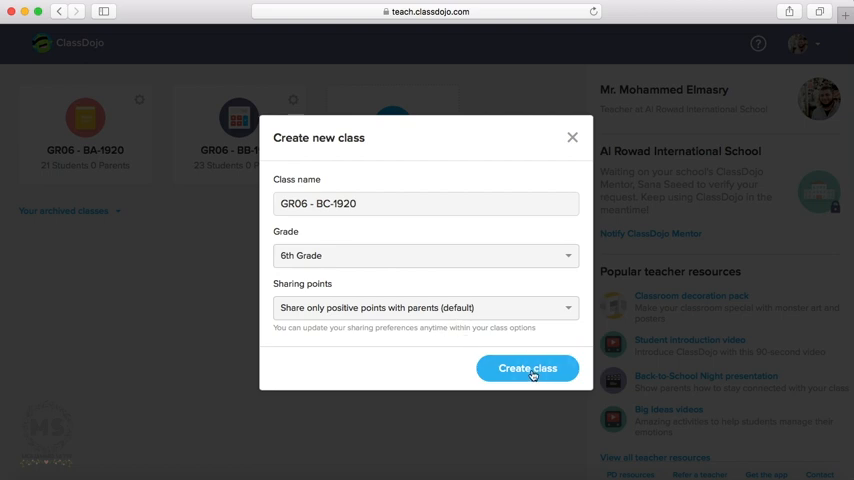
left_click(527, 368)
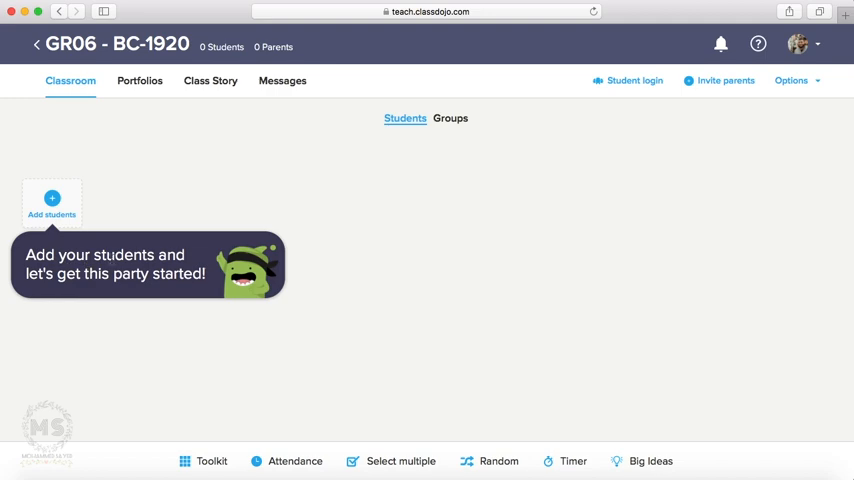
mouse_move(68, 217)
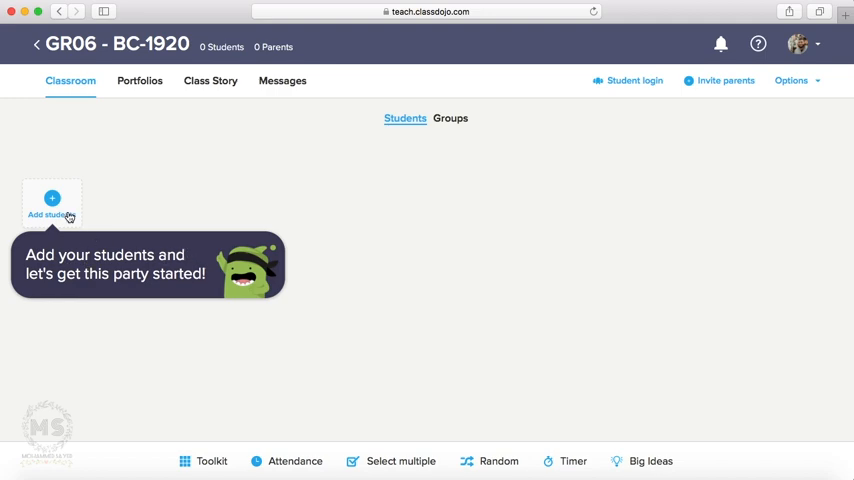
- Import 19 students from a pasted name list, accepting the split first and last names
left_click(51, 200)
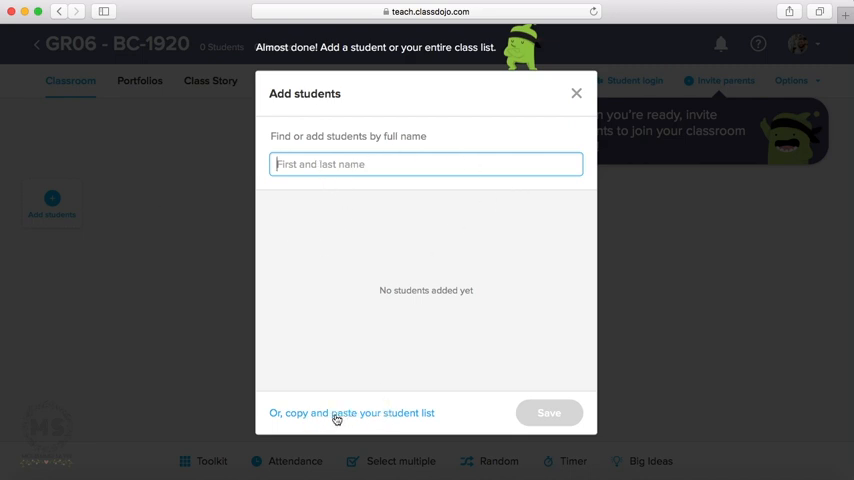
left_click(352, 413)
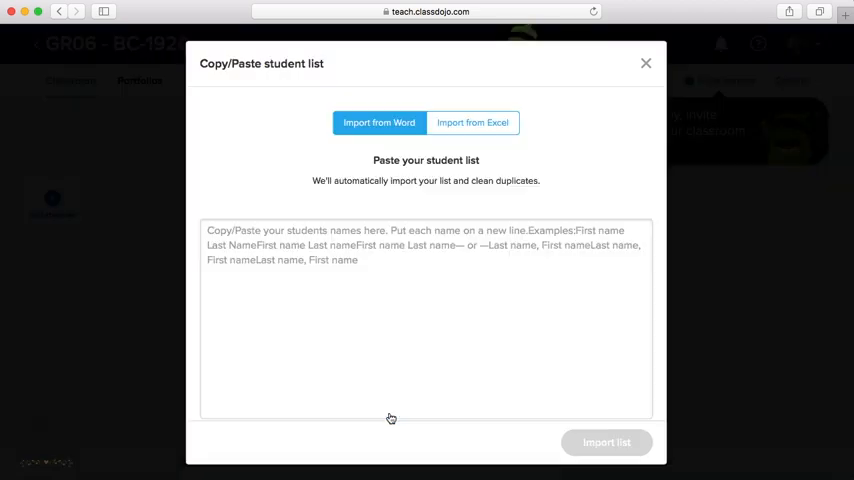
left_click(387, 275)
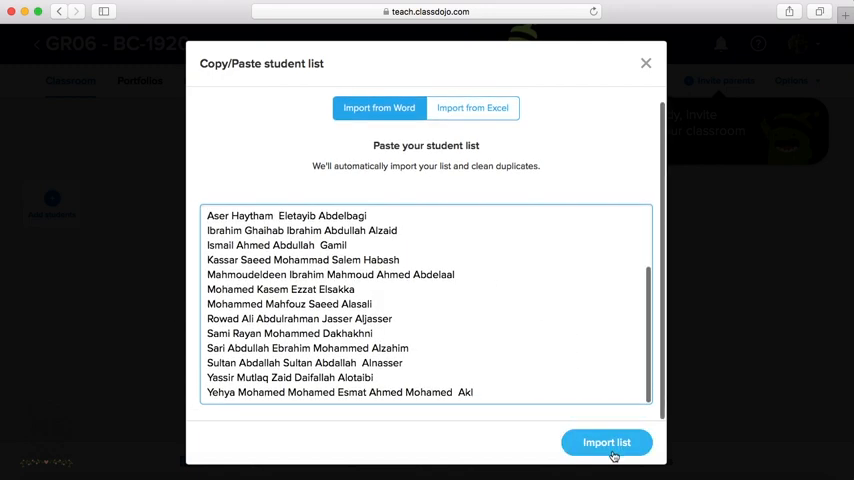
left_click(606, 442)
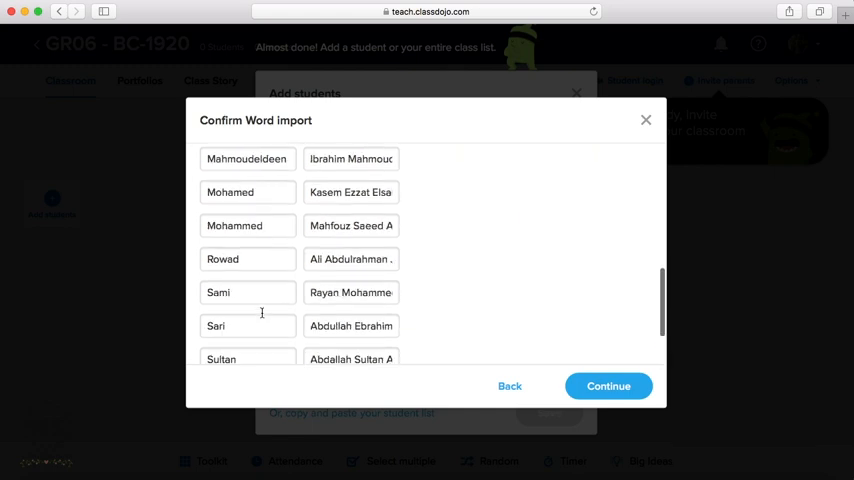
left_click(608, 386)
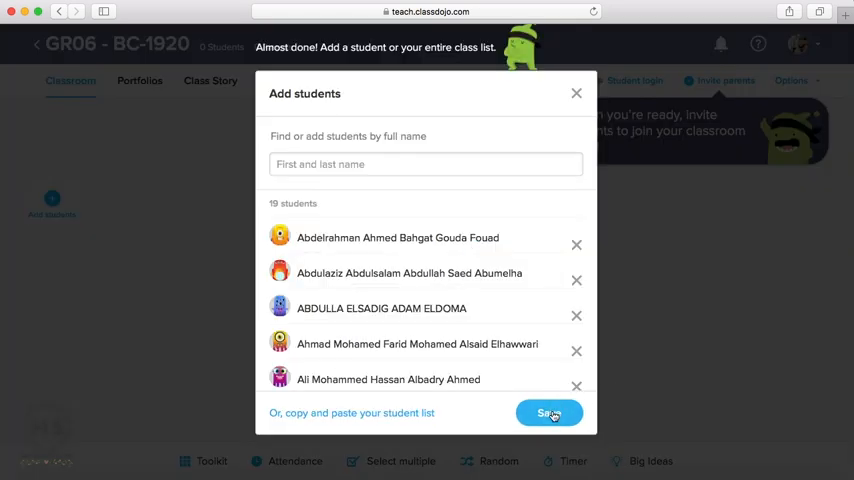
left_click(549, 413)
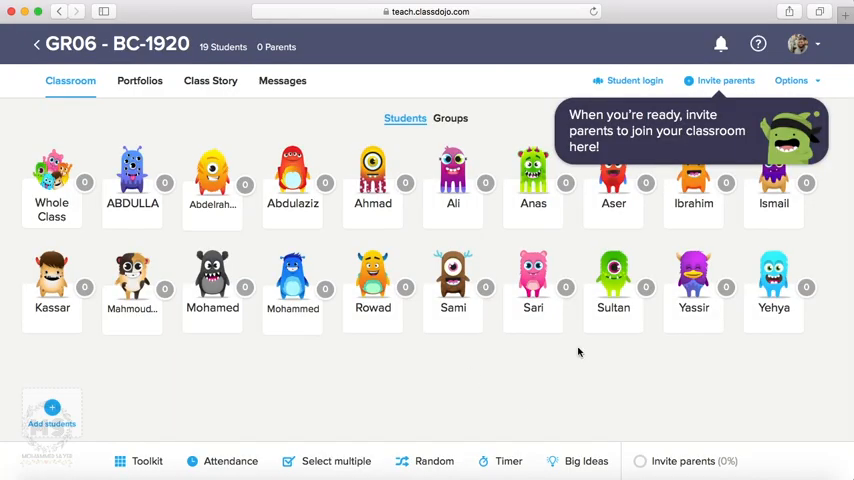
mouse_move(644, 370)
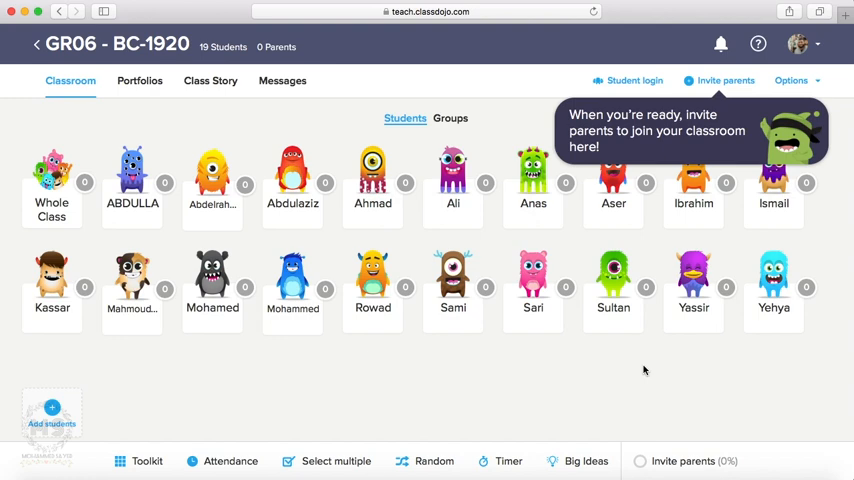
mouse_move(604, 366)
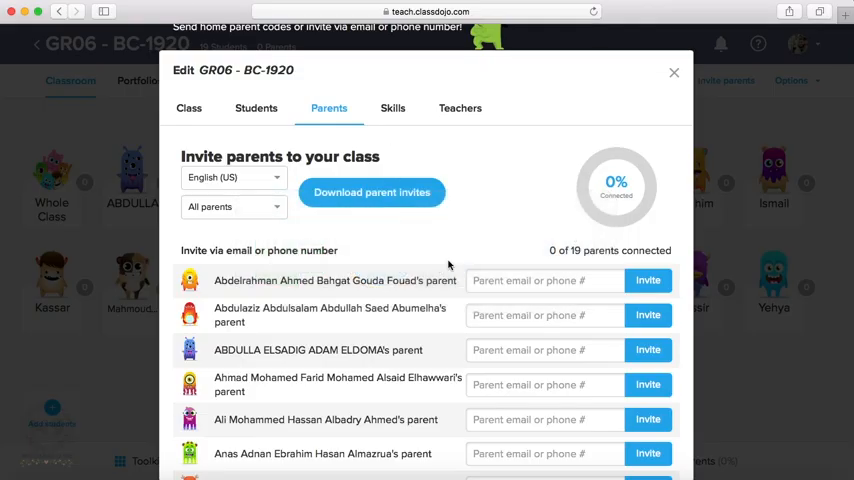
left_click(545, 280)
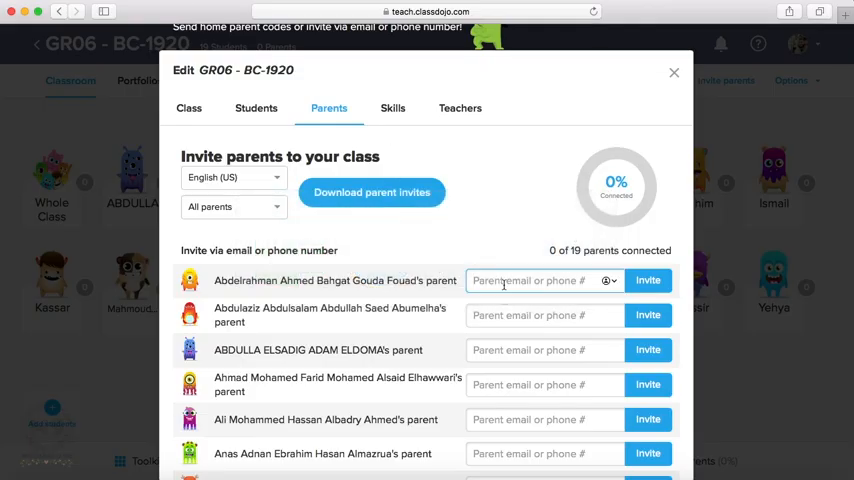
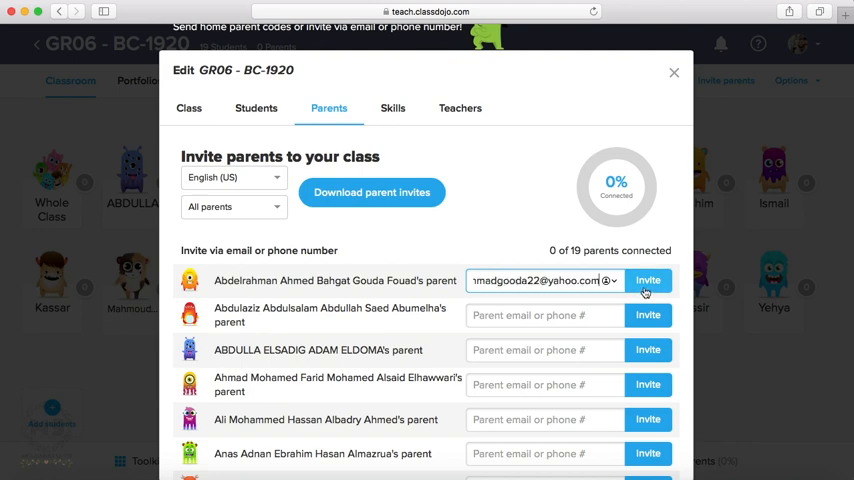
left_click(647, 280)
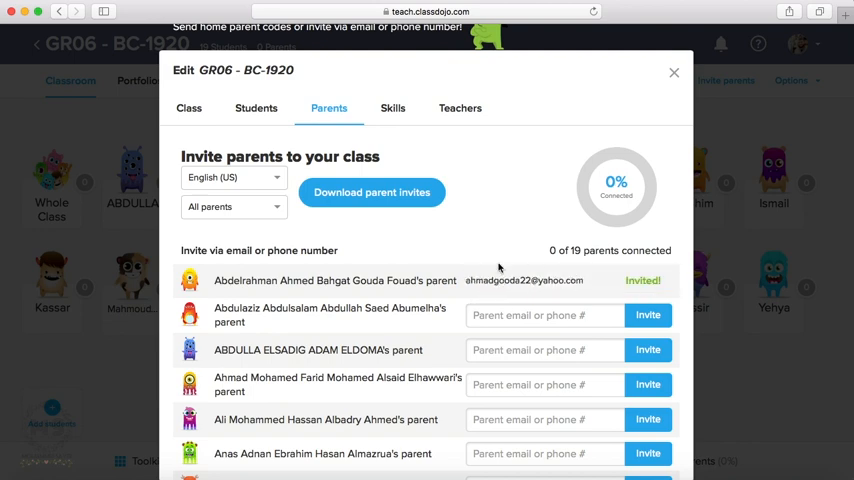
mouse_move(506, 227)
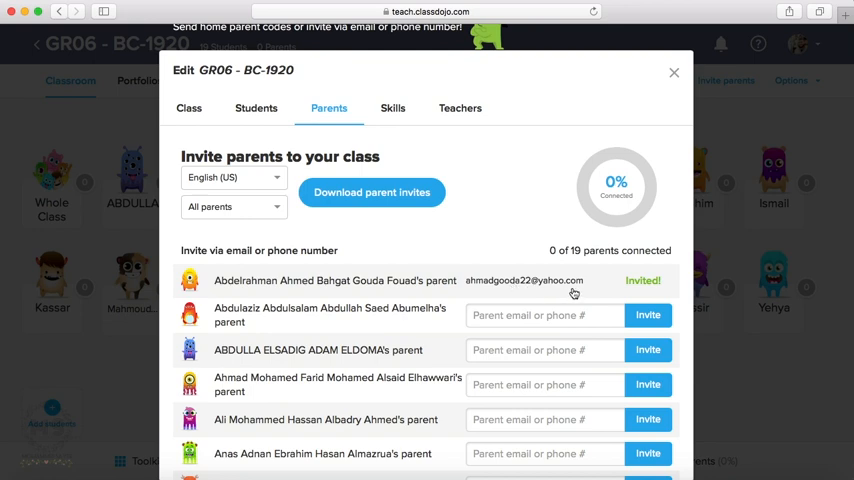
mouse_move(578, 289)
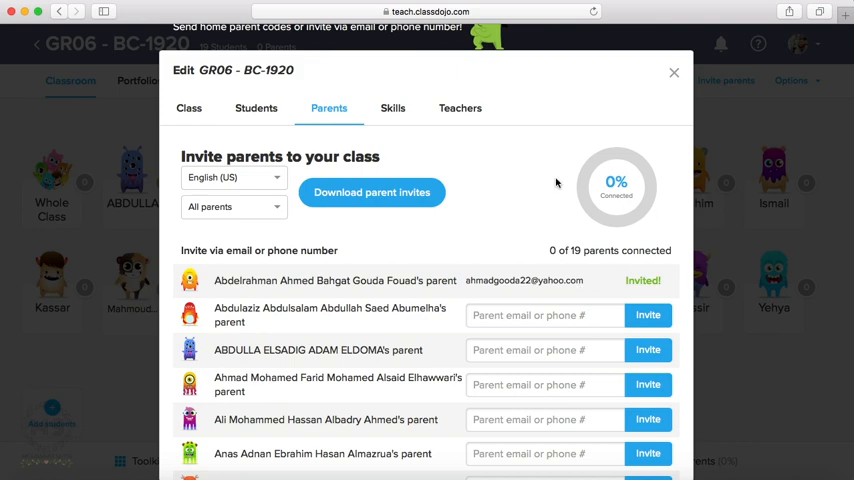
scroll("down", 3)
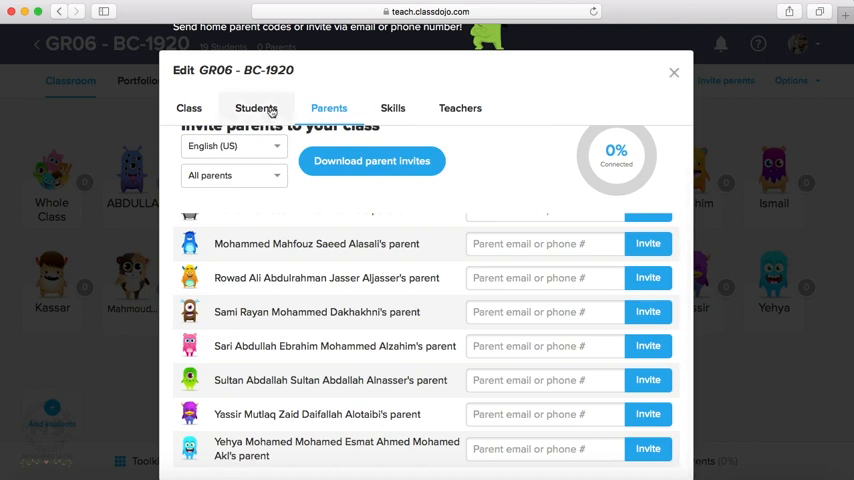
- Show the Students tab of the GR06 - BC-1920 class settings
left_click(256, 108)
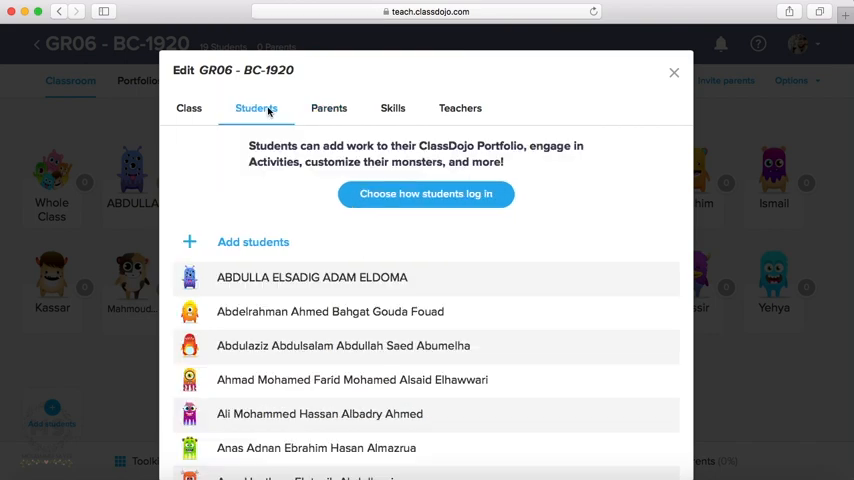
scroll("down", 3)
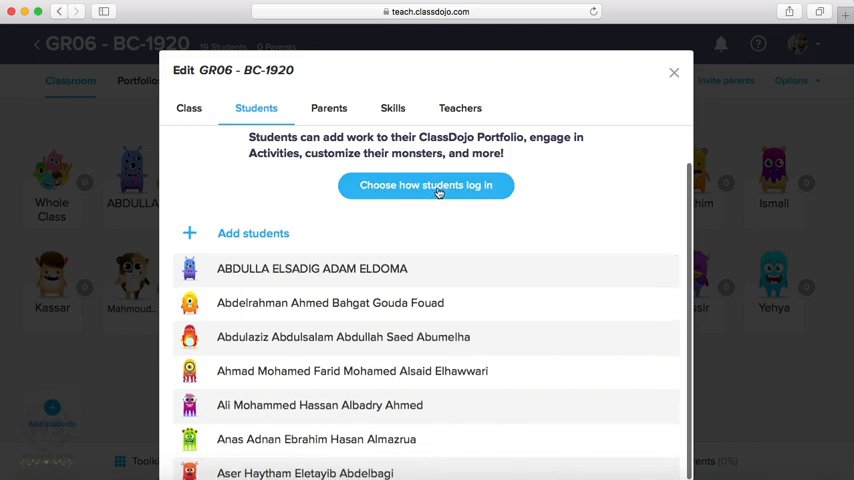
- Bring up the QR code, text code and Google student login choices
left_click(425, 185)
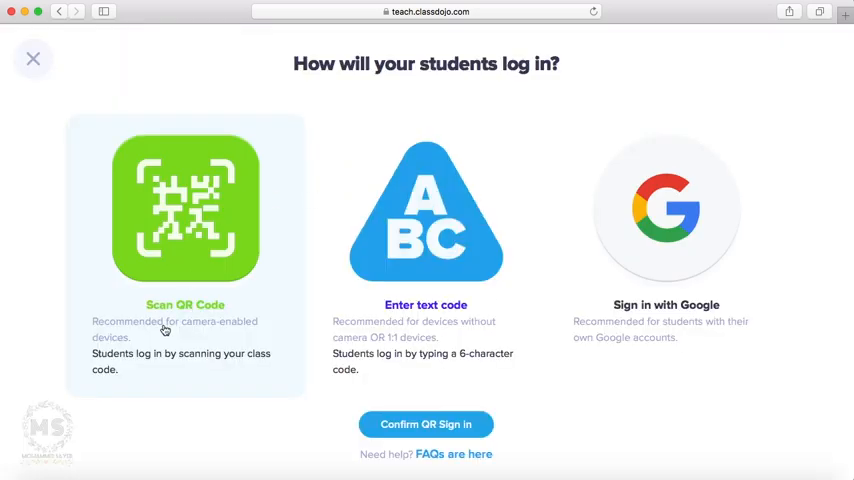
mouse_move(200, 318)
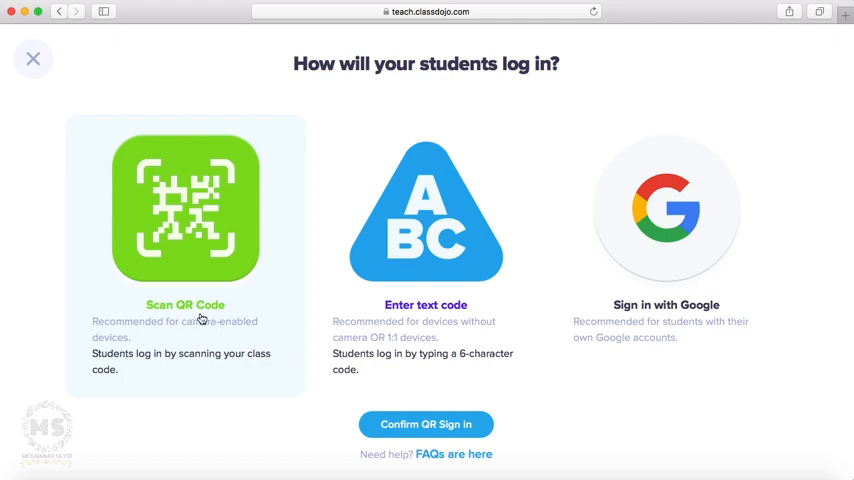
mouse_move(466, 326)
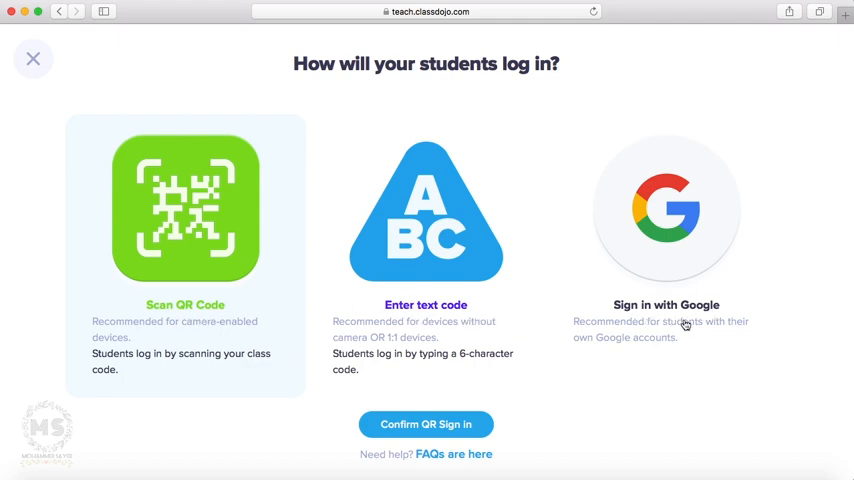
mouse_move(197, 160)
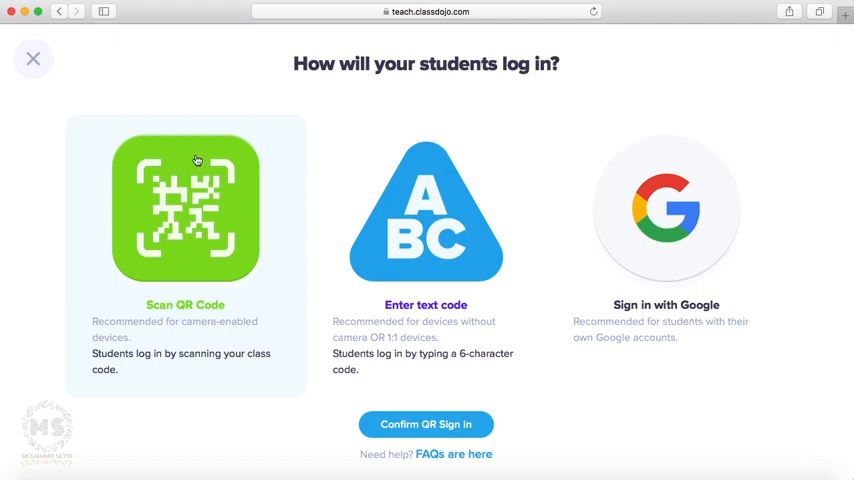
mouse_move(70, 107)
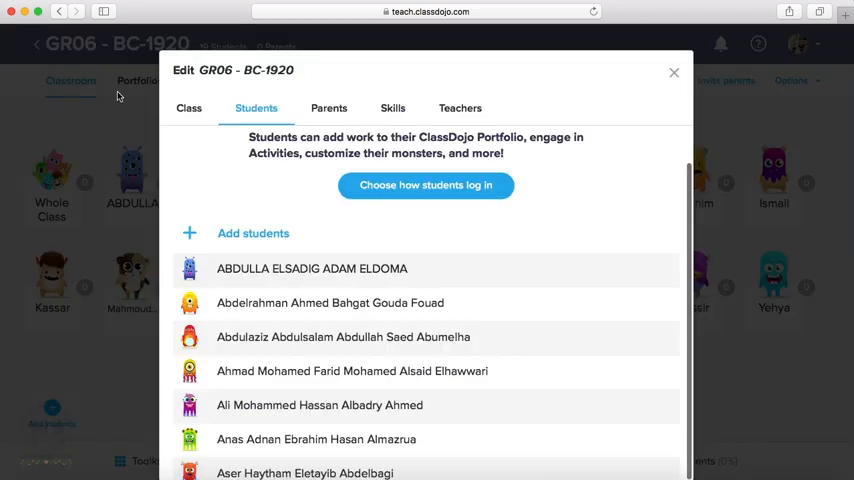
- Give GR06 - BC-1920 the calculator class icon and show the co-teacher invite settings
left_click(189, 108)
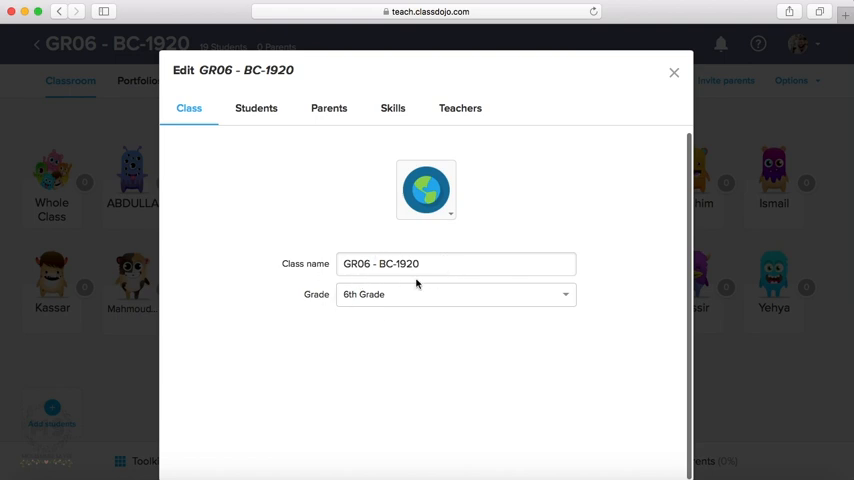
left_click(426, 189)
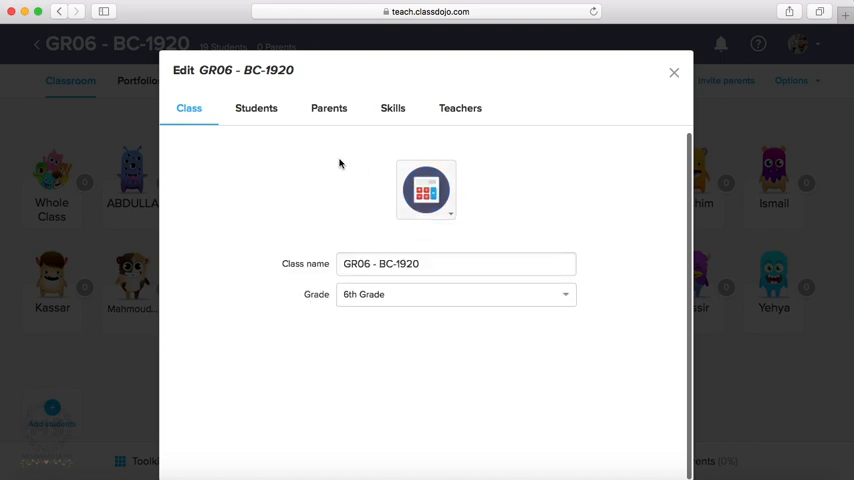
left_click(460, 108)
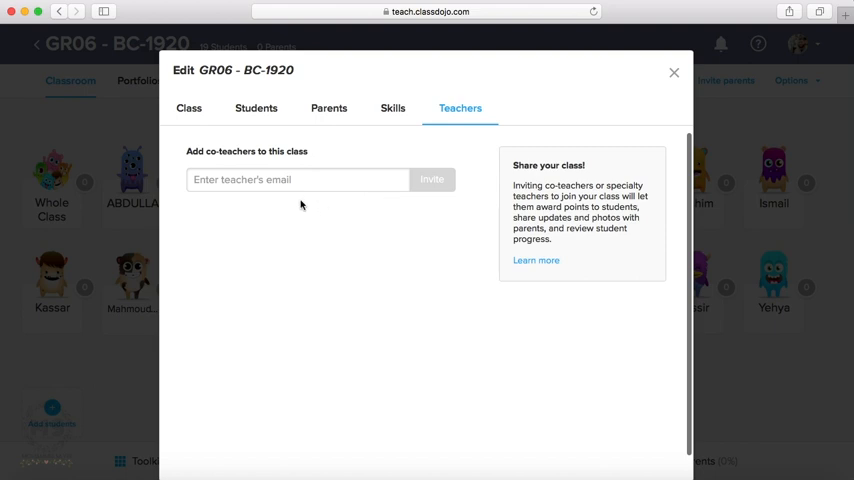
mouse_move(430, 214)
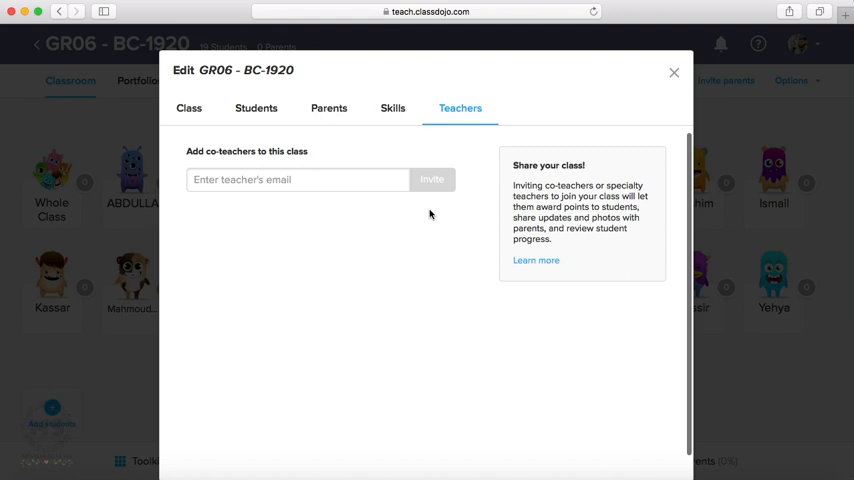
- Show the Skills tab listing the class's six positive skills
left_click(392, 108)
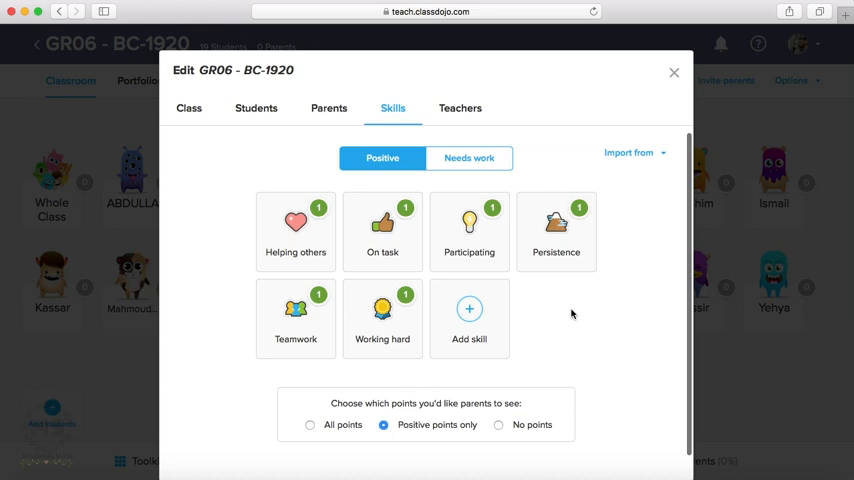
mouse_move(518, 281)
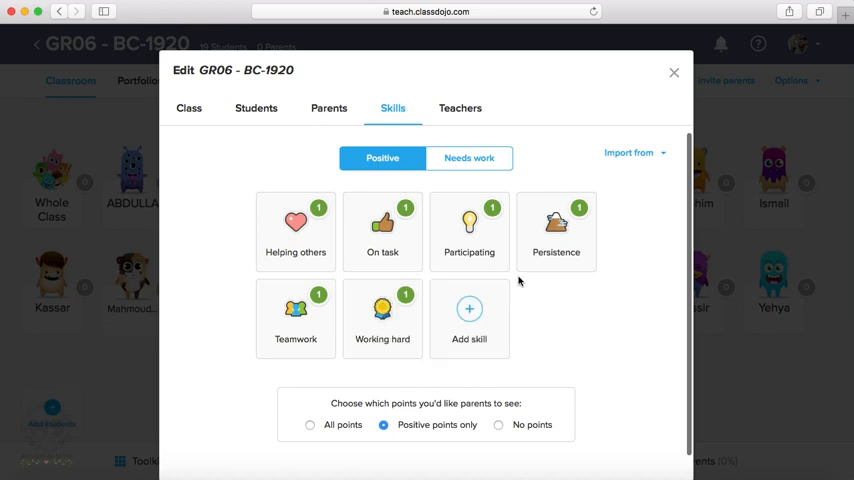
mouse_move(643, 328)
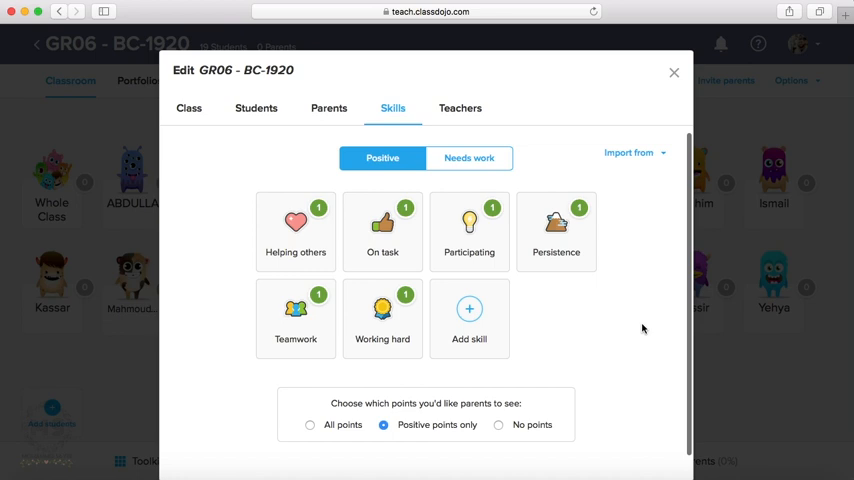
mouse_move(296, 318)
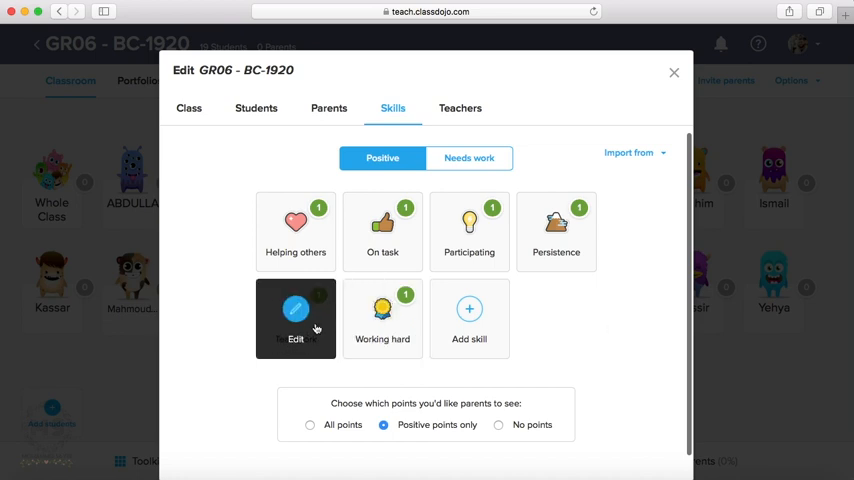
- Set Teamwork to 4 points and Participating to 2, leaving On task unchanged
left_click(296, 318)
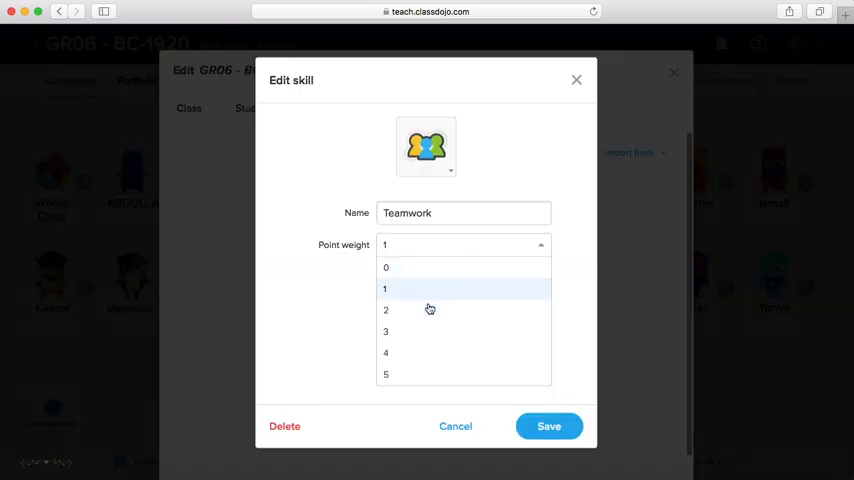
left_click(385, 352)
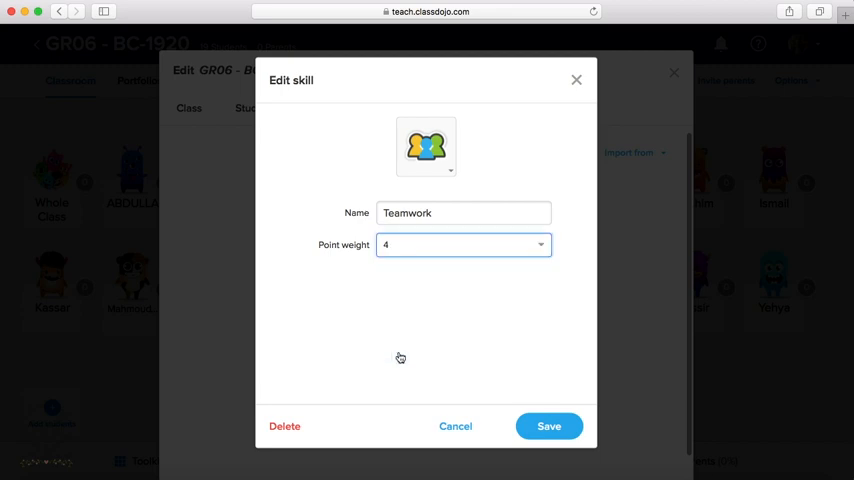
left_click(548, 426)
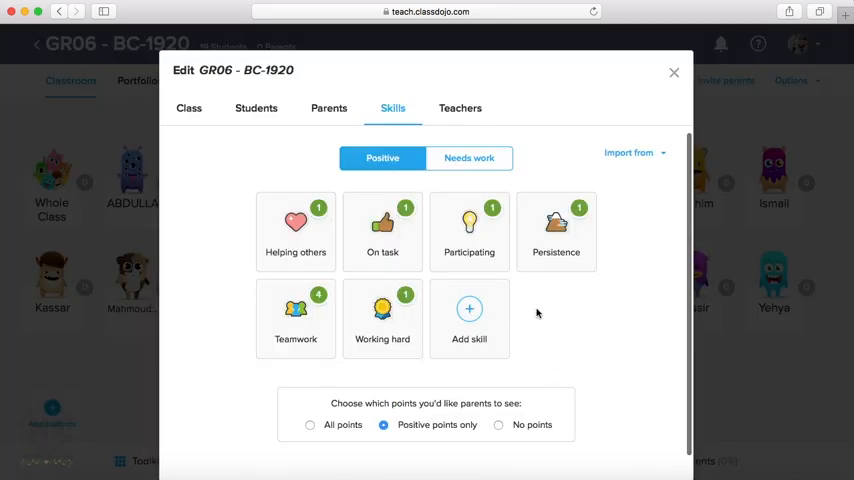
left_click(469, 232)
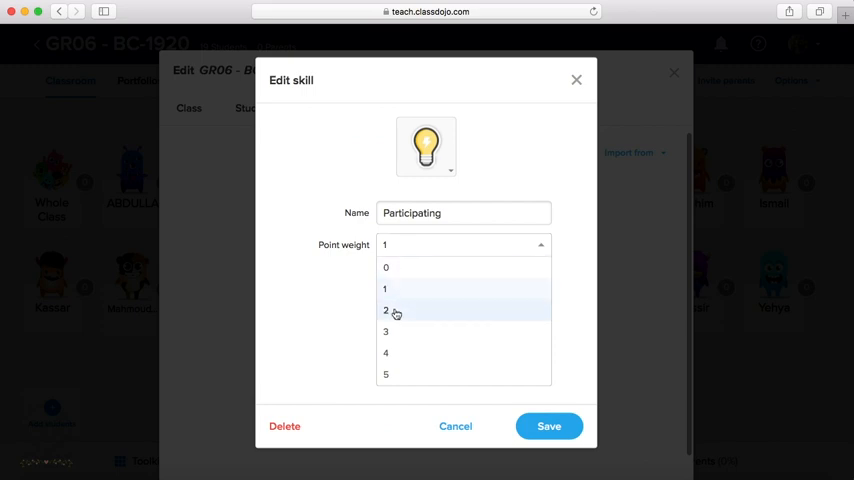
left_click(548, 426)
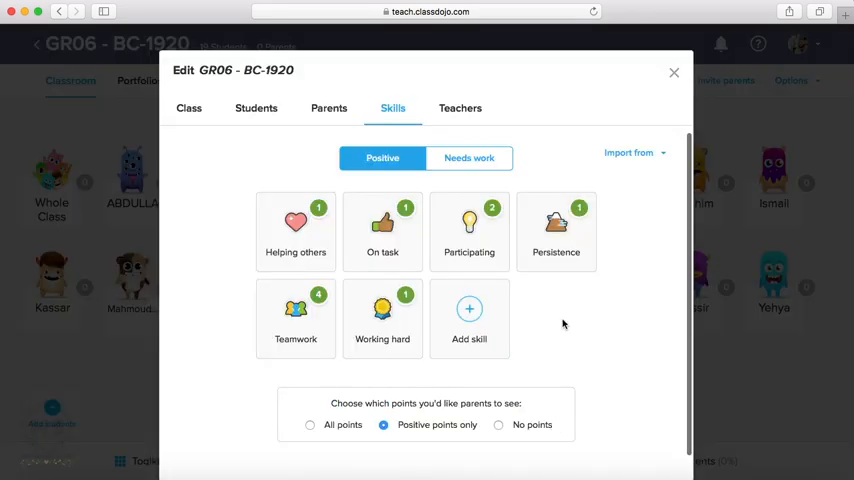
left_click(382, 230)
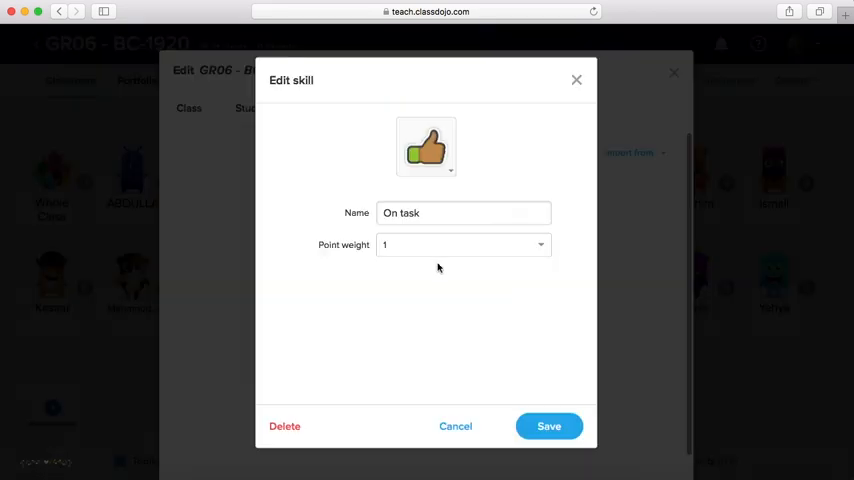
left_click(455, 426)
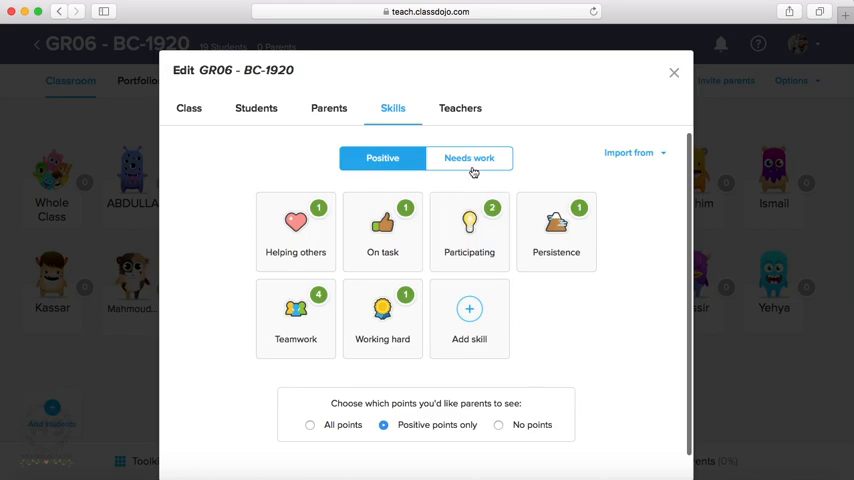
- Add the needs-work skill 'Chatting during the lesson' with point weight -2
left_click(469, 308)
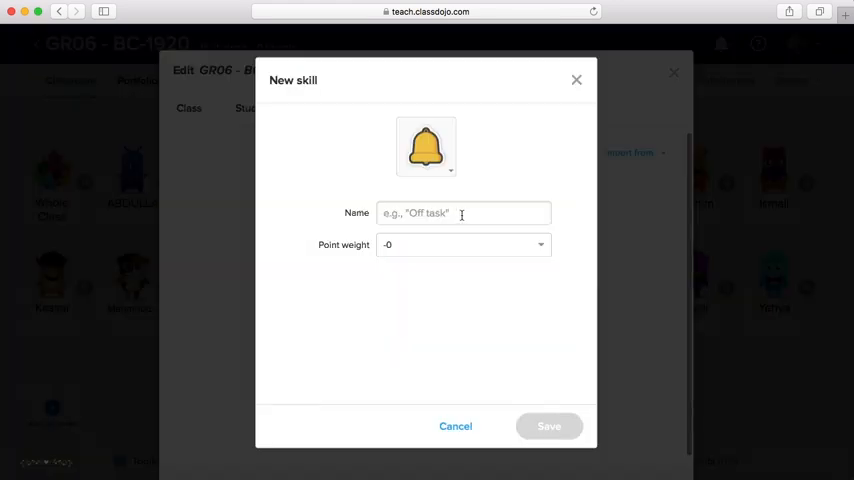
type("Chatting")
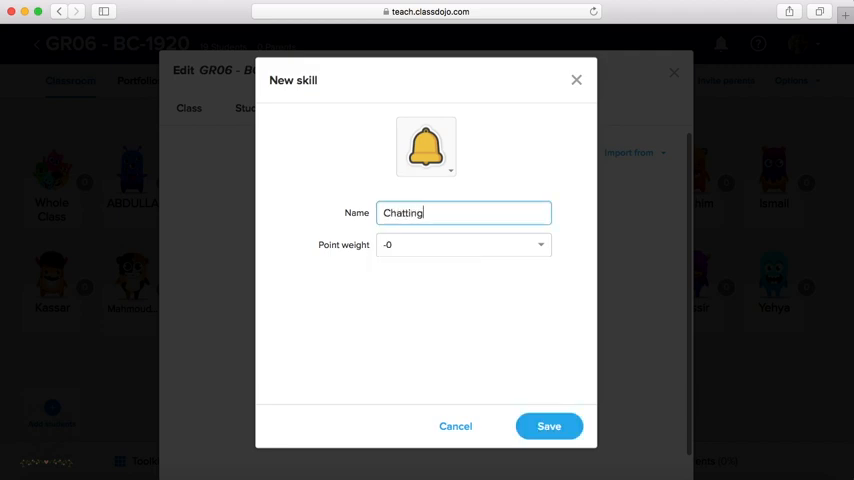
type("dur")
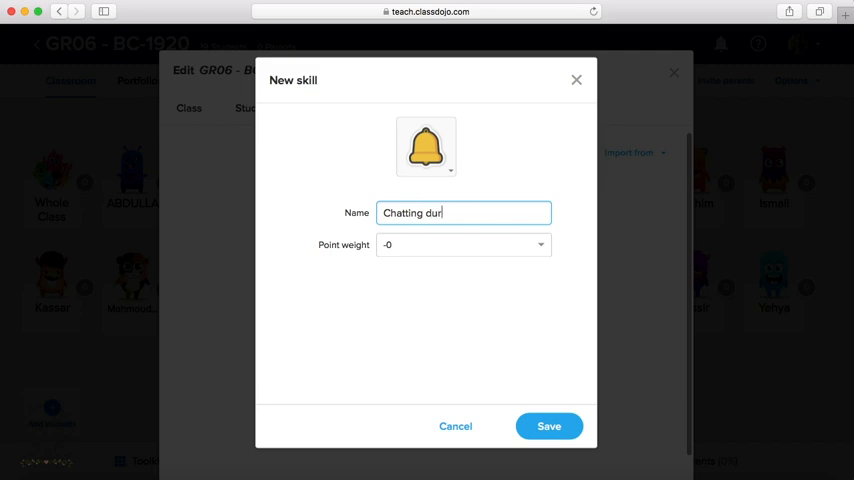
type("ing the")
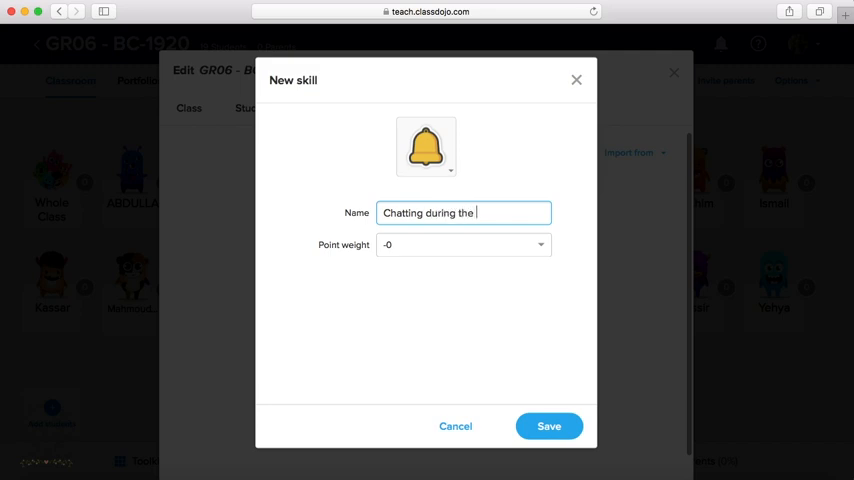
type("lesson")
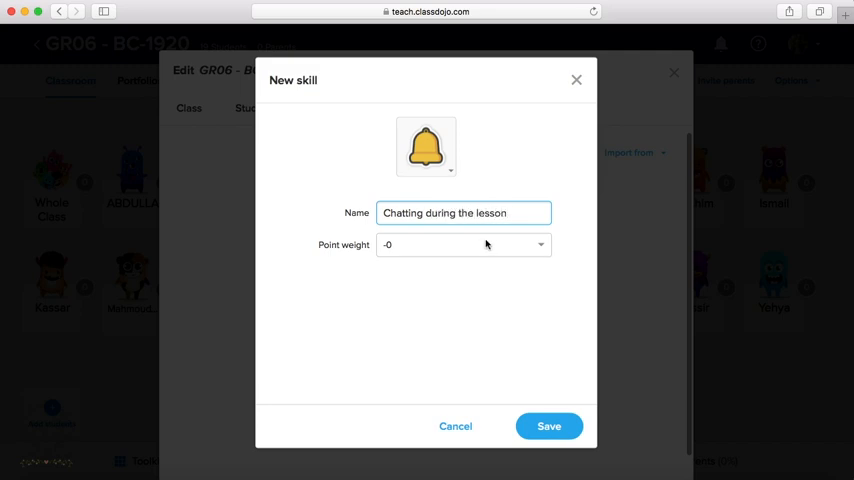
left_click(463, 244)
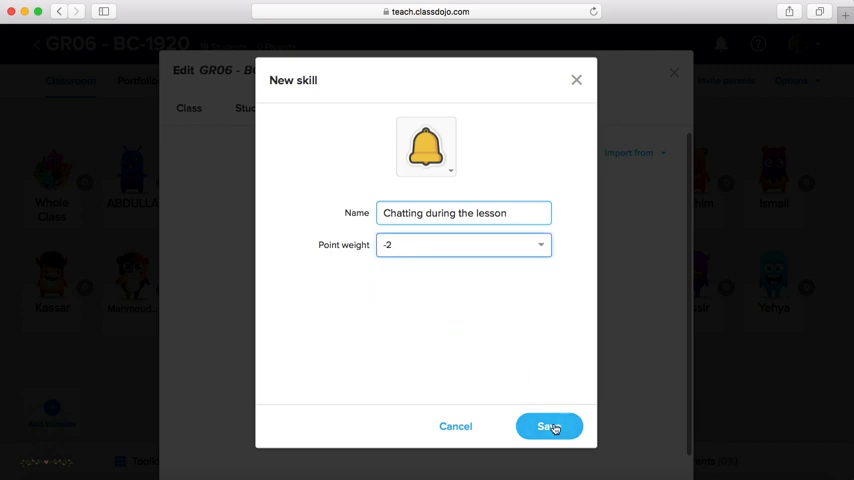
left_click(549, 426)
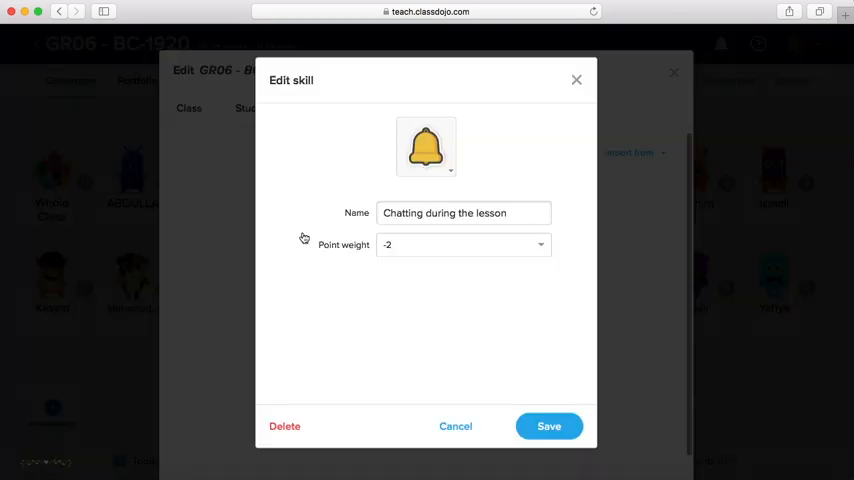
left_click(426, 147)
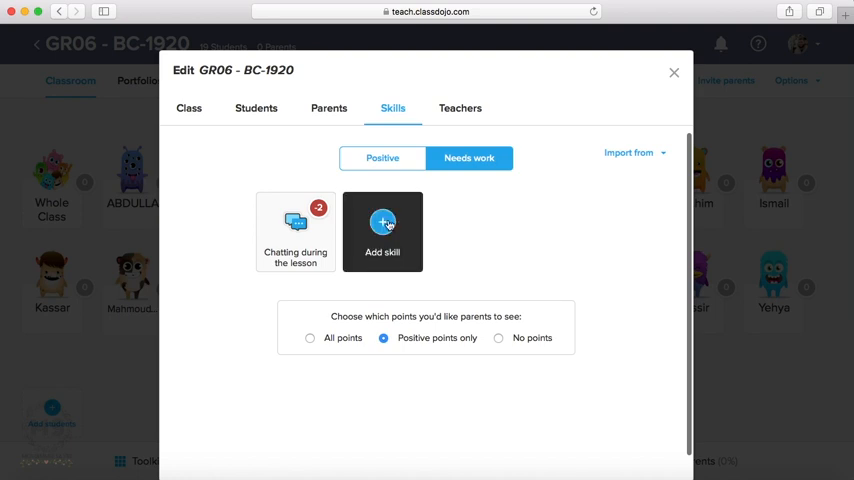
- Add 'Does not have his book' at -3 points with a book icon, then view positive skills
left_click(382, 231)
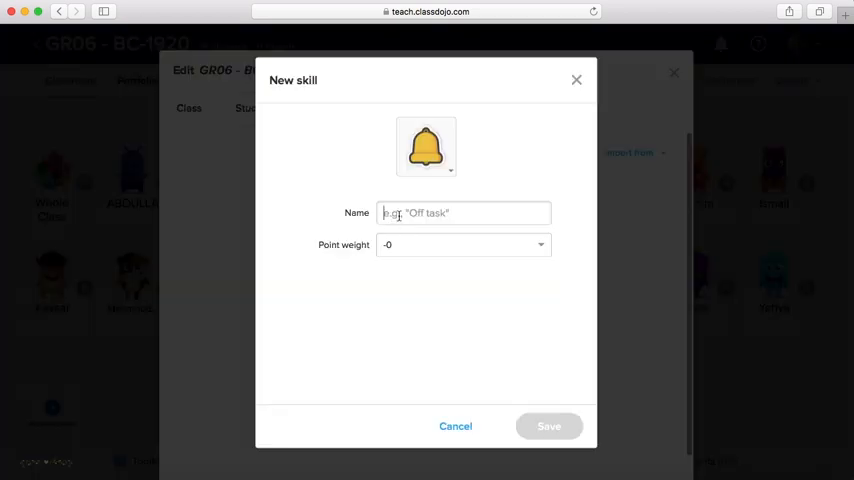
type("Does n")
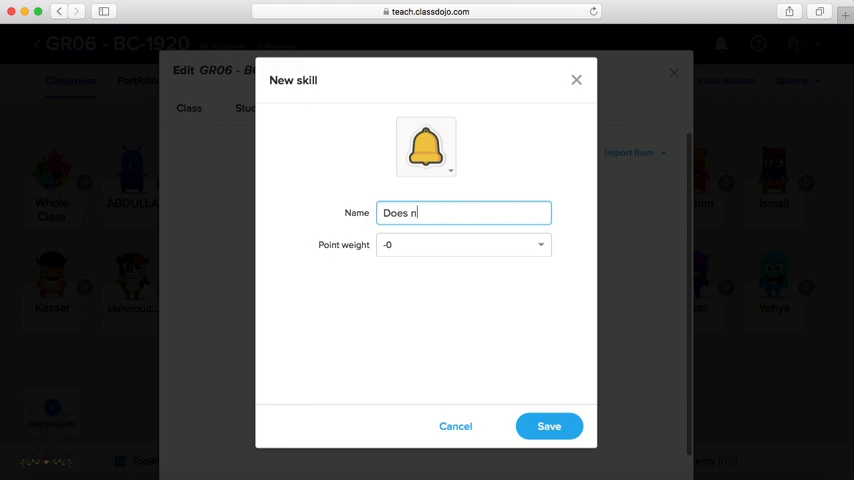
type("ot have")
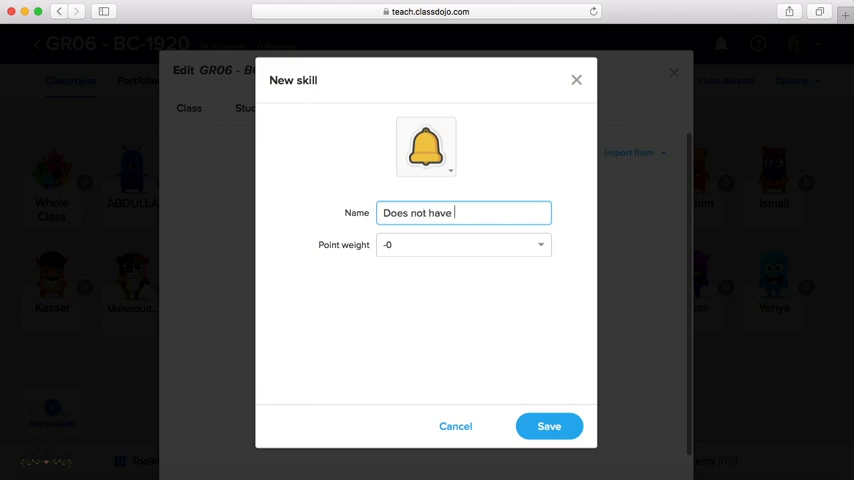
type("his boo")
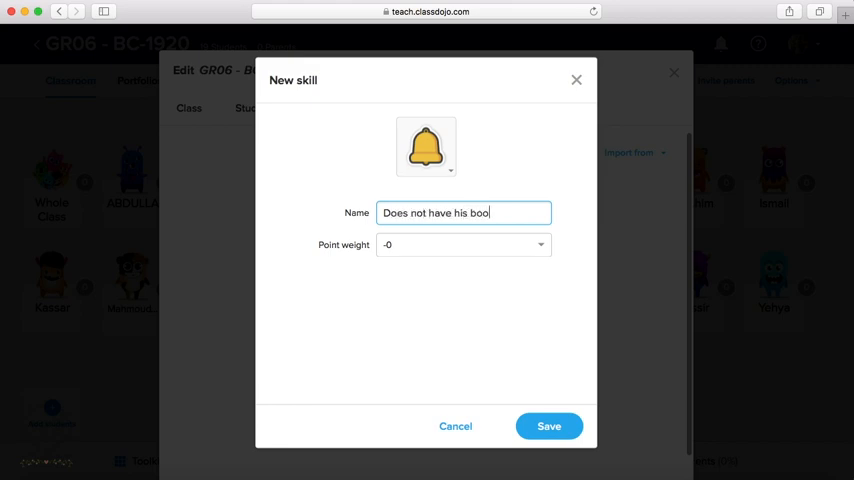
left_click(463, 245)
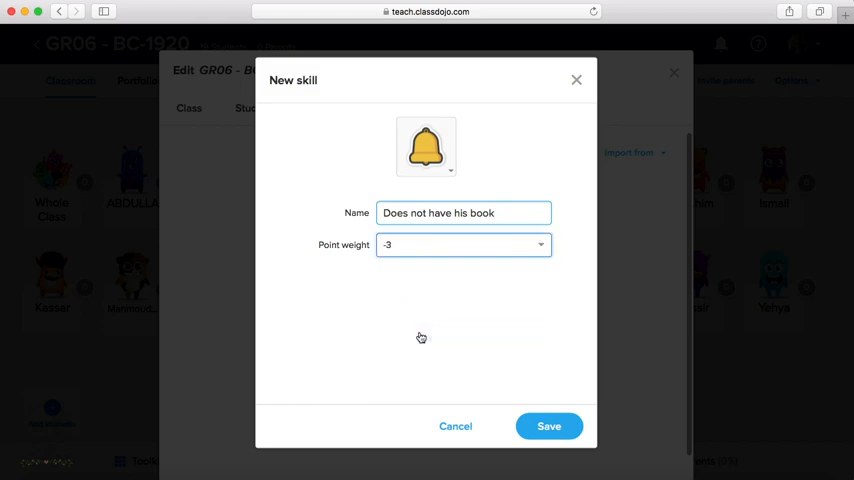
left_click(426, 146)
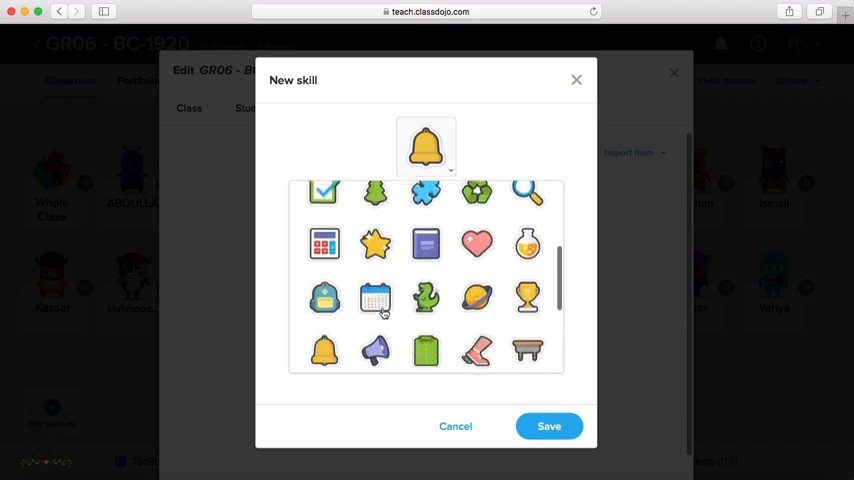
left_click(425, 244)
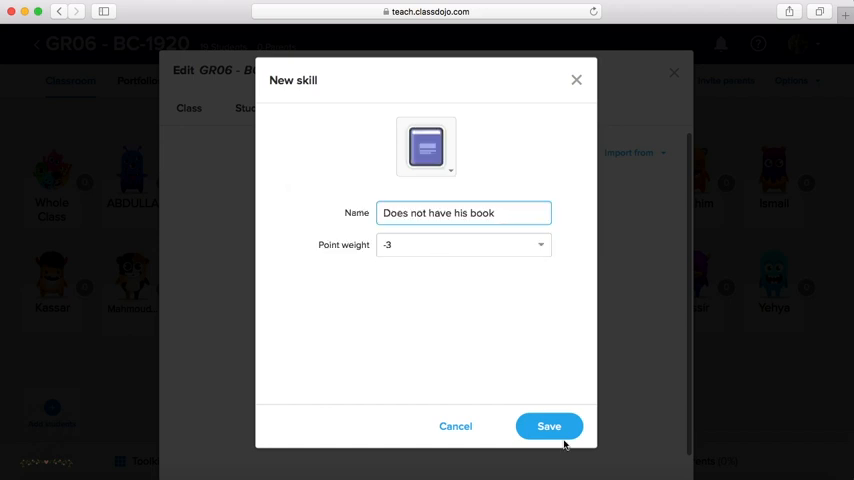
left_click(548, 426)
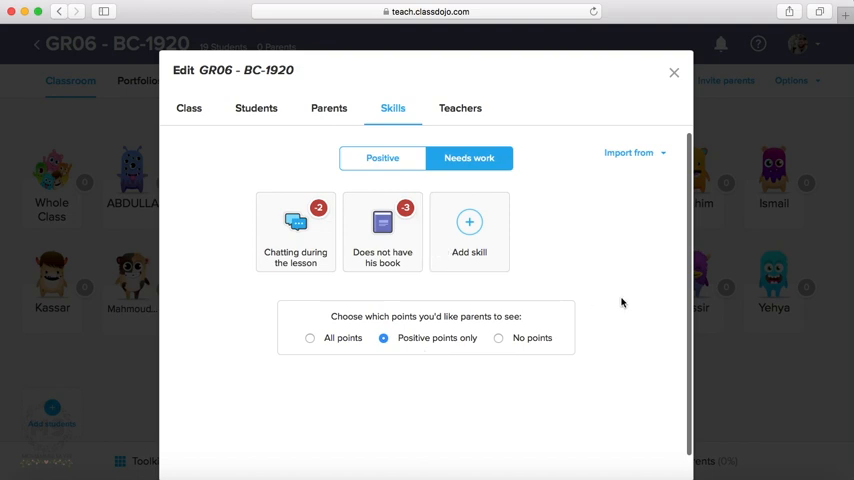
mouse_move(578, 253)
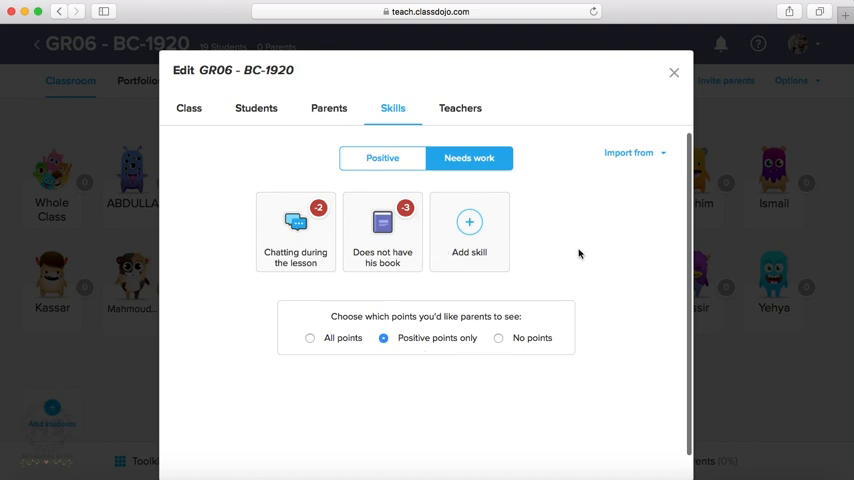
left_click(382, 158)
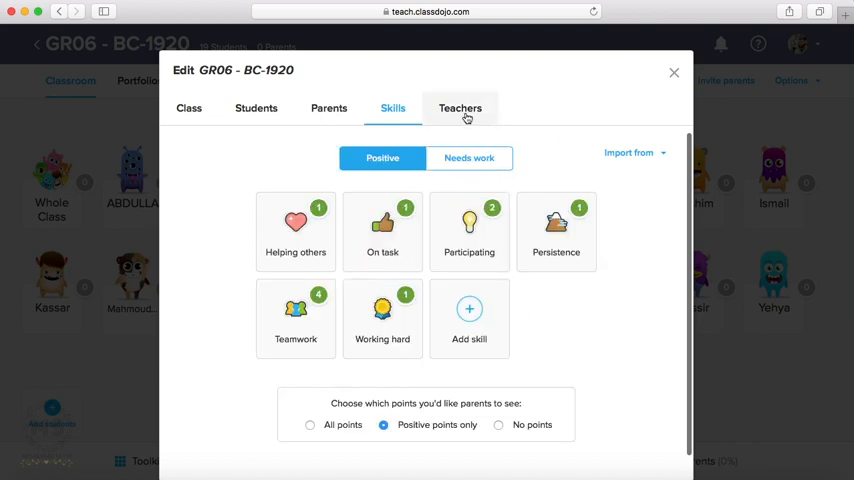
- Close the Edit class dialog and review Whole Class Positive and Needs work skills
left_click(674, 72)
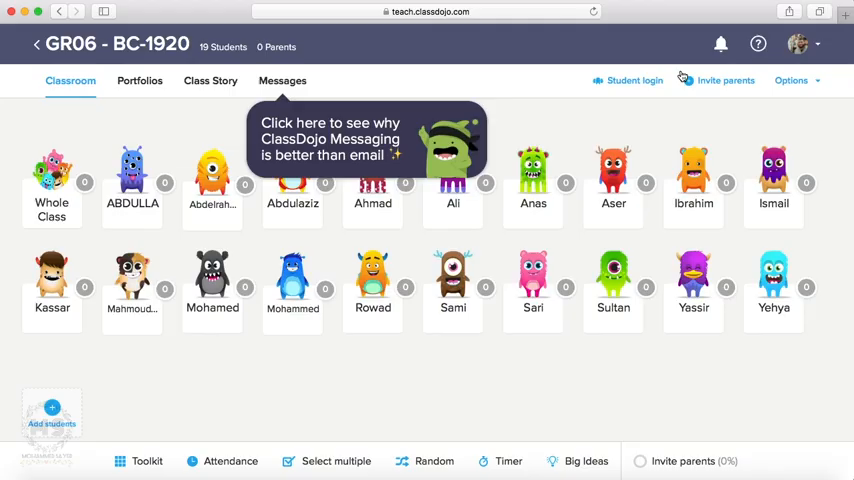
mouse_move(339, 196)
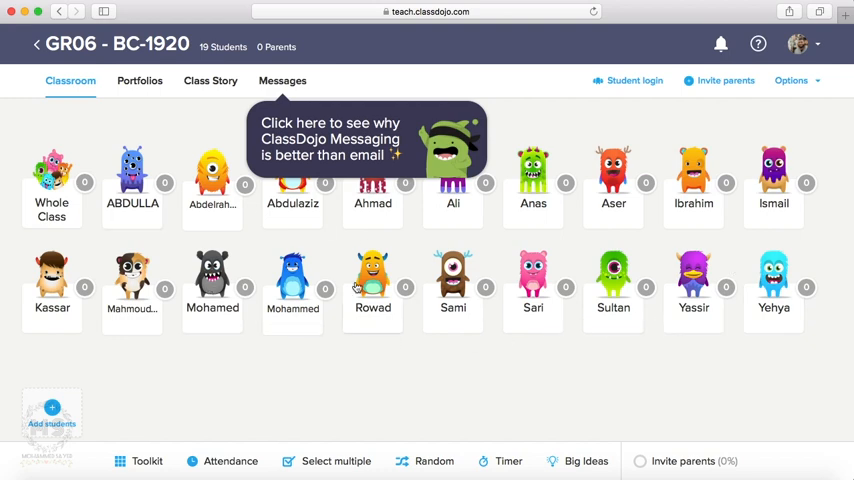
left_click(51, 170)
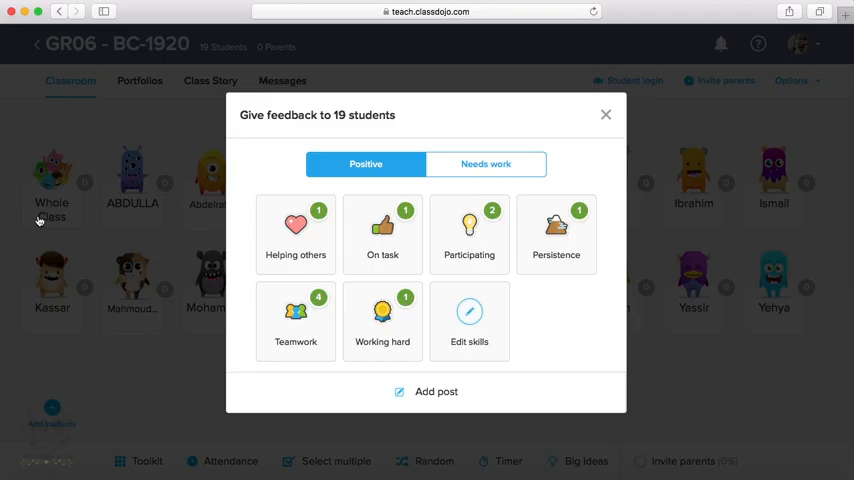
left_click(485, 164)
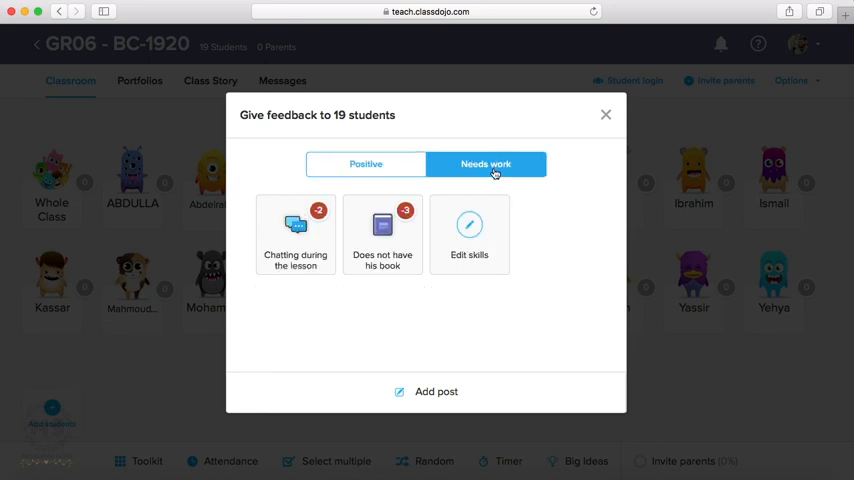
left_click(365, 163)
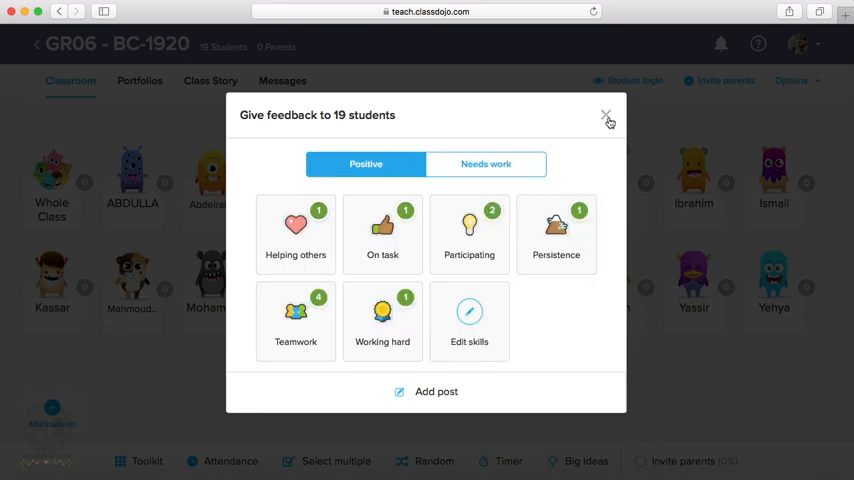
left_click(606, 117)
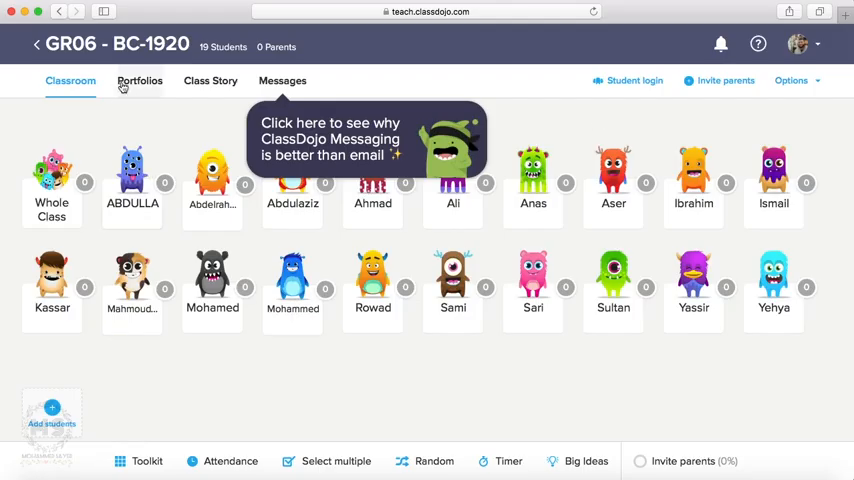
- Open Portfolios and scroll through ABDULLA's empty portfolio
left_click(139, 80)
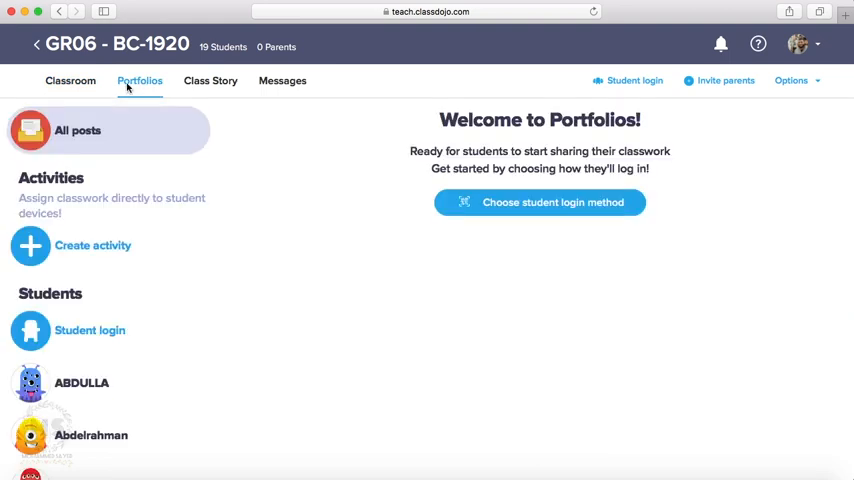
mouse_move(133, 90)
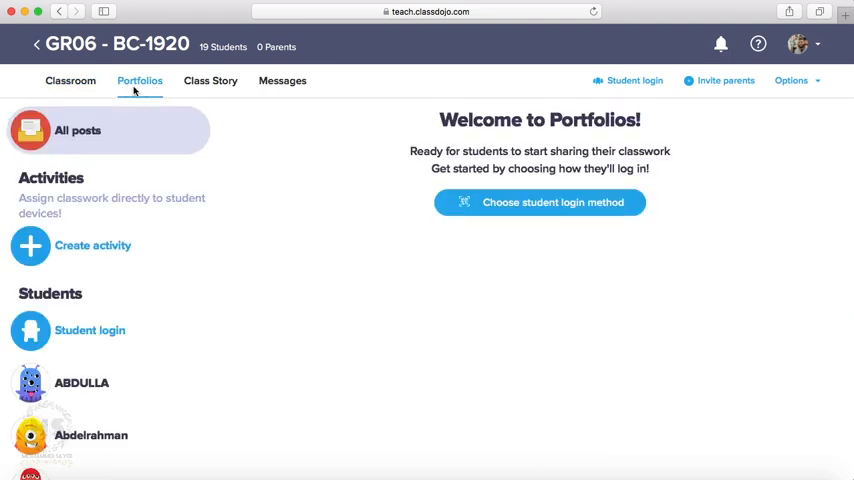
mouse_move(85, 382)
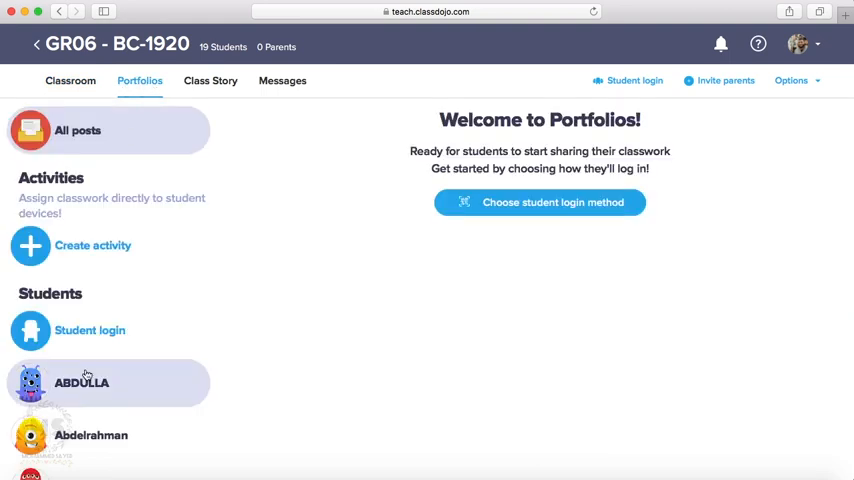
scroll("down", 3)
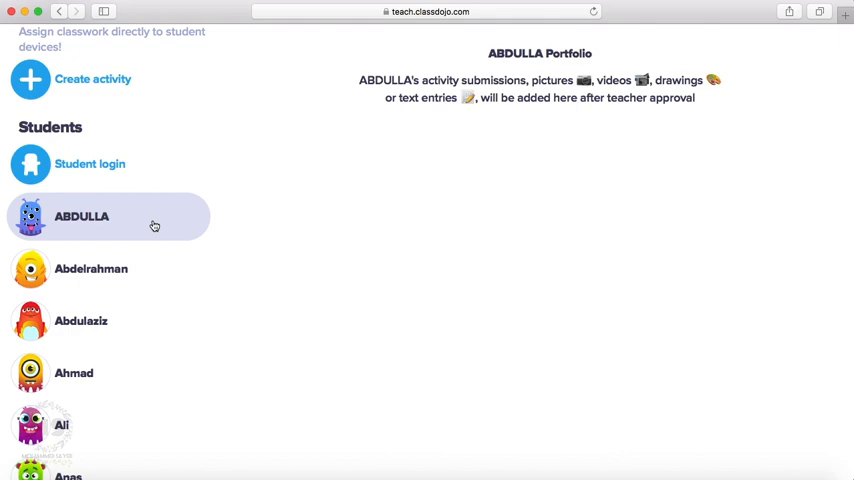
scroll("down", 3)
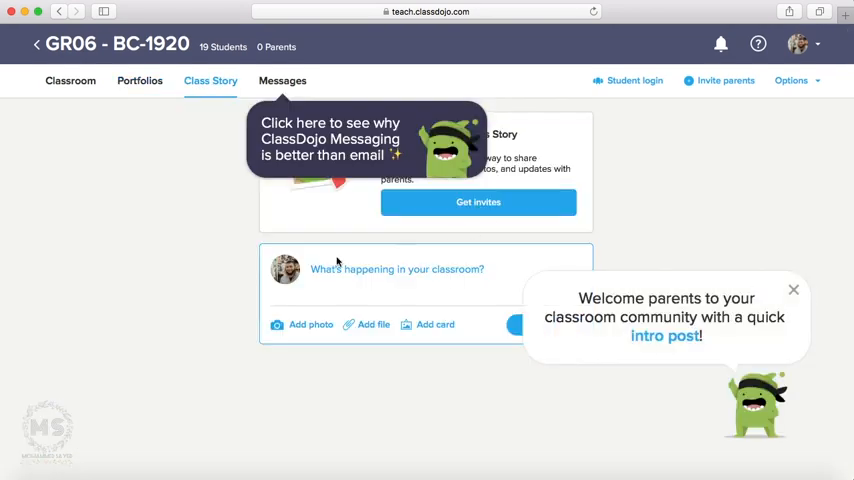
mouse_move(464, 290)
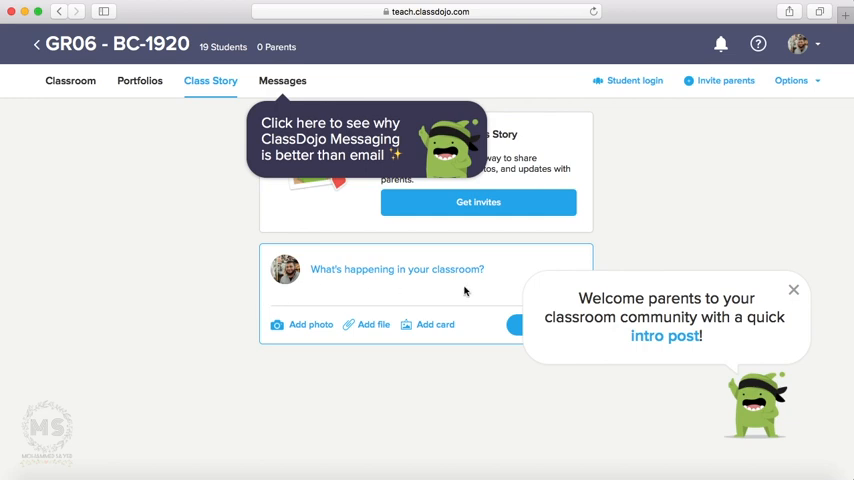
mouse_move(463, 289)
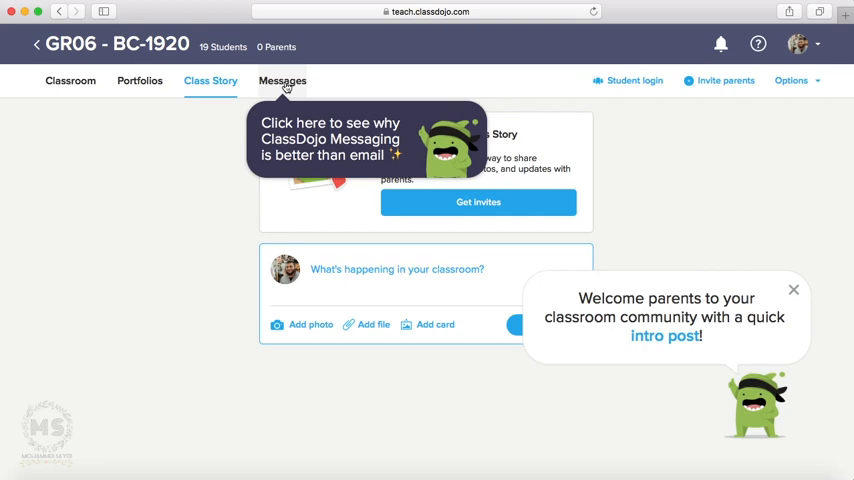
- Check Abdelrahman's and ABDULLA's parent threads, then open the All parents conversation
left_click(282, 80)
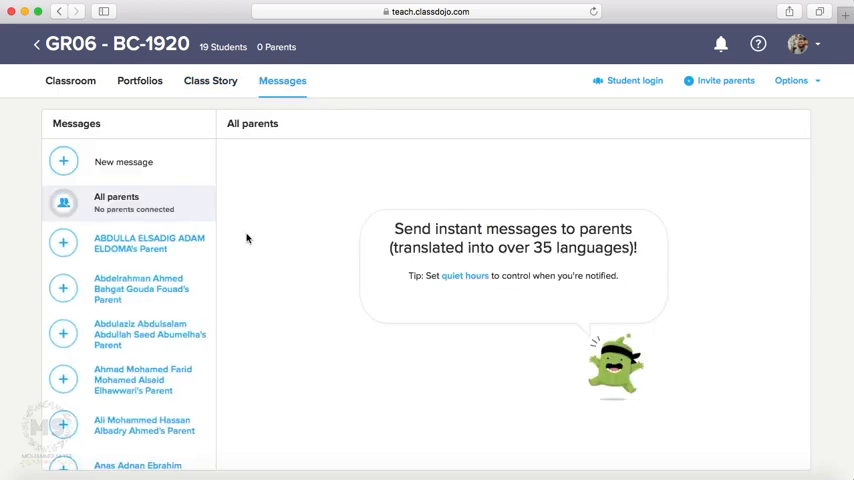
mouse_move(522, 185)
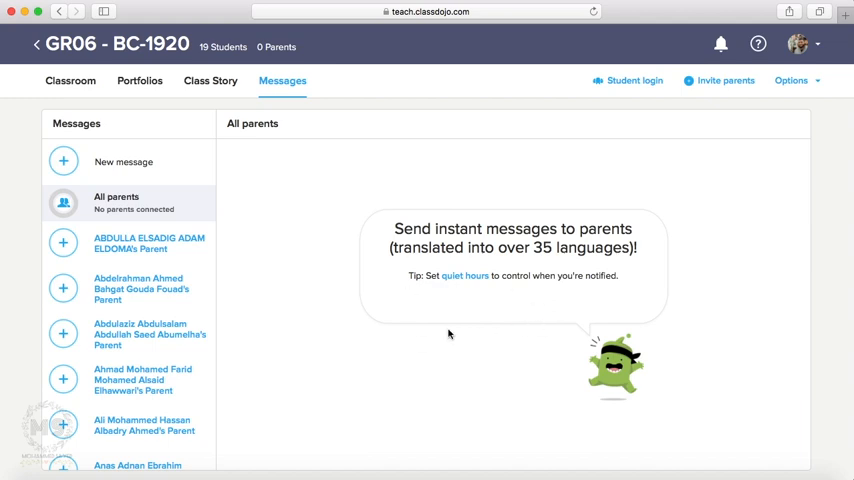
mouse_move(192, 264)
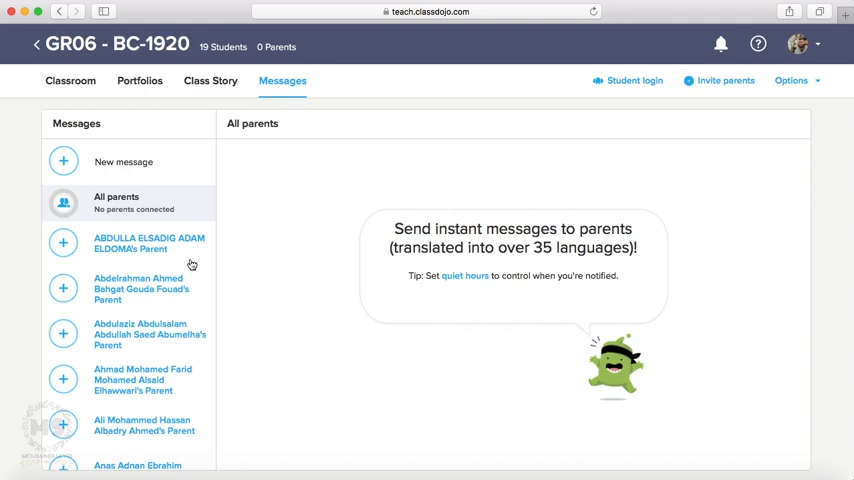
left_click(141, 289)
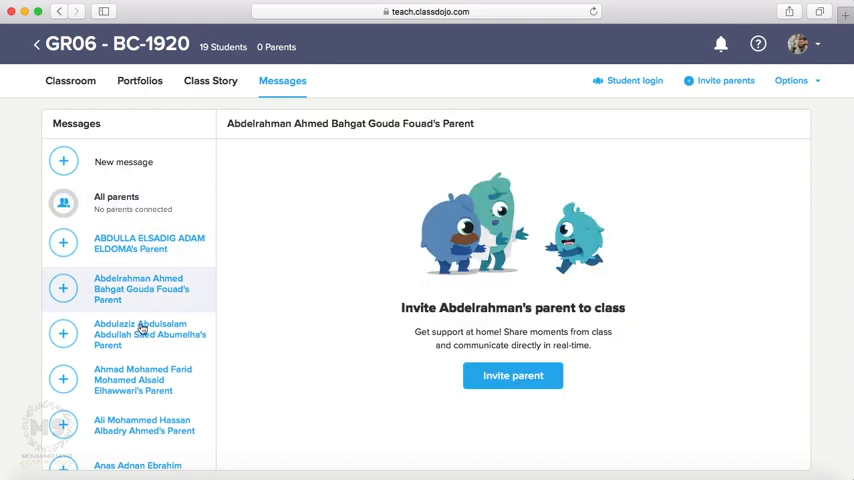
left_click(148, 243)
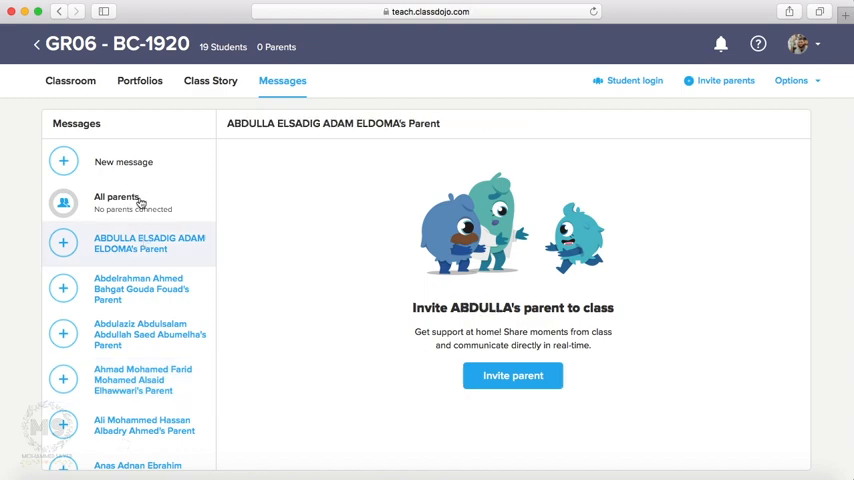
left_click(117, 201)
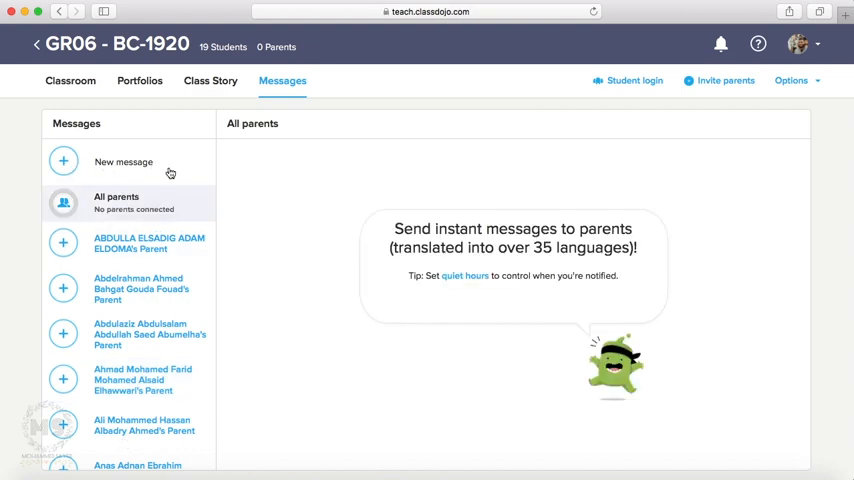
mouse_move(294, 276)
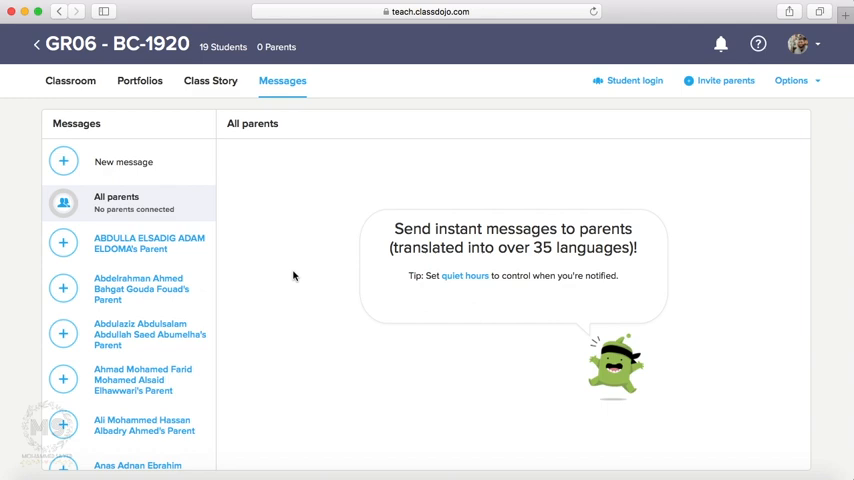
mouse_move(621, 197)
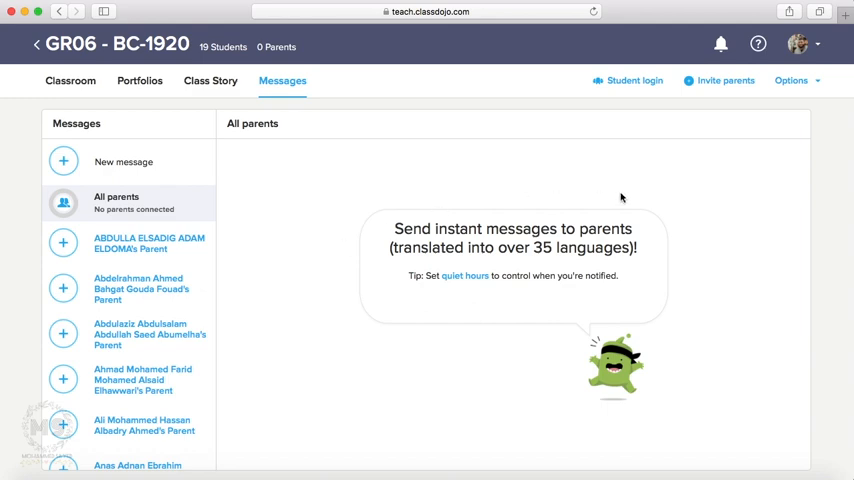
mouse_move(683, 83)
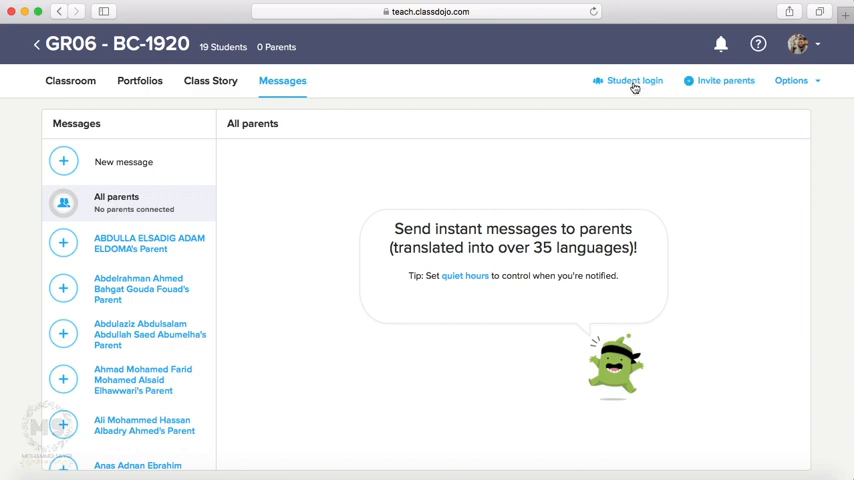
mouse_move(659, 83)
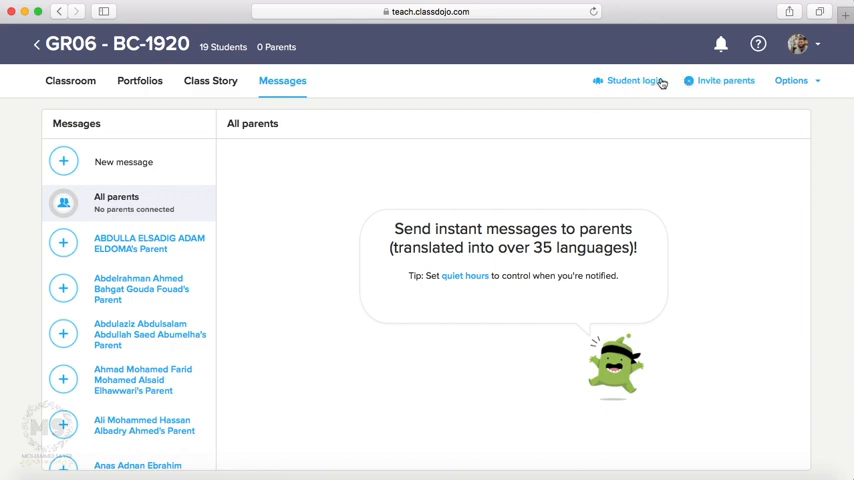
mouse_move(645, 88)
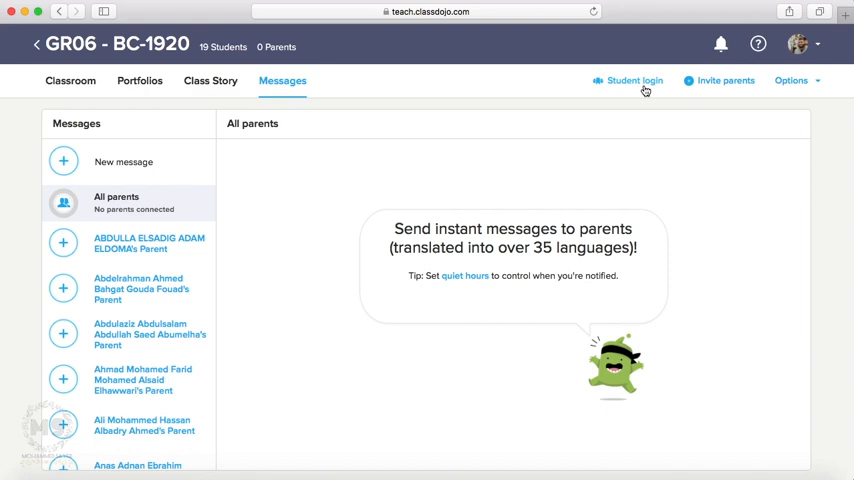
- Set student login to Scan QR Code and display the class QR code
left_click(628, 80)
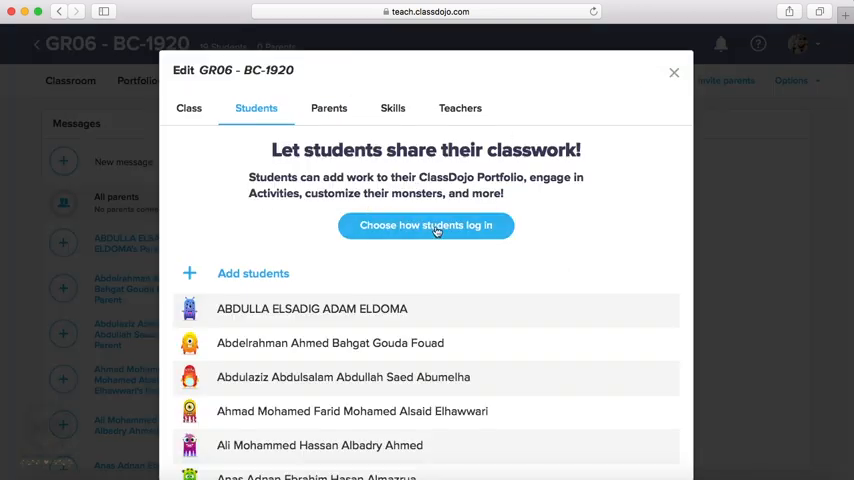
left_click(425, 225)
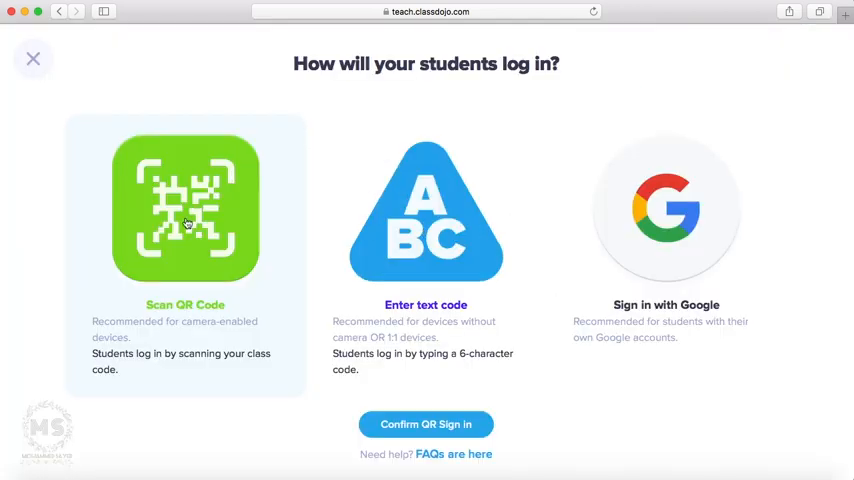
left_click(425, 424)
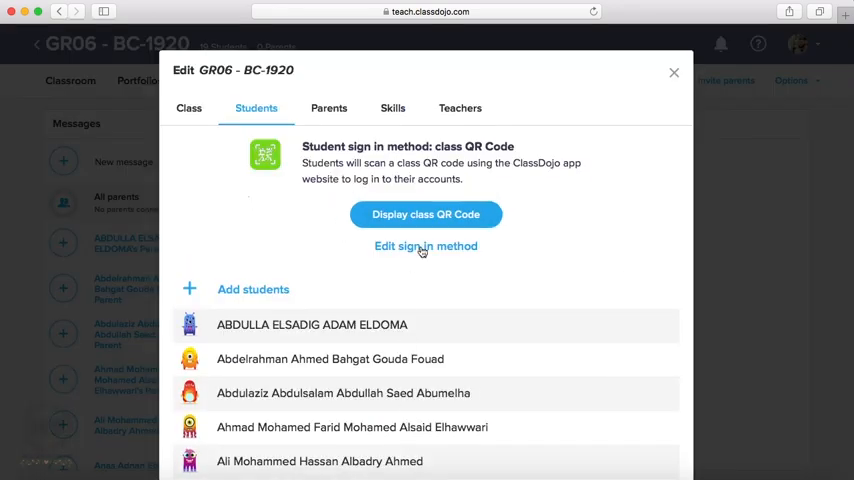
left_click(426, 246)
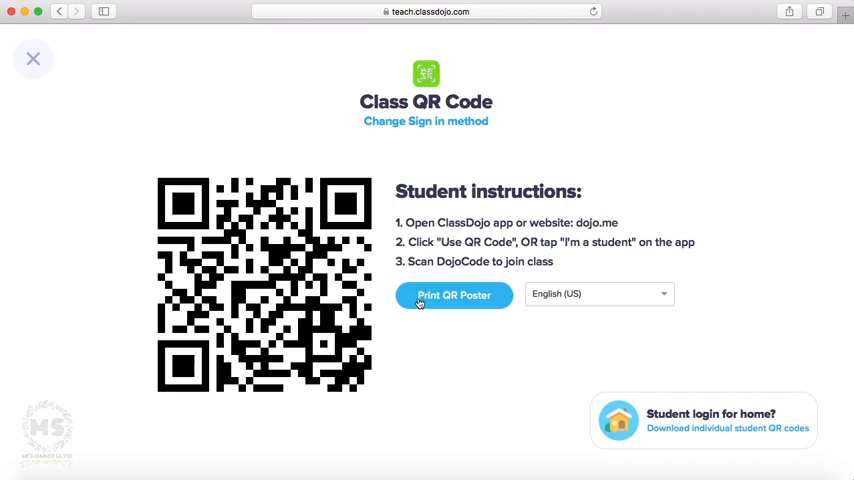
- Open the Print QR Poster PDF and scroll through the GR06 - BC-1920 poster
left_click(453, 295)
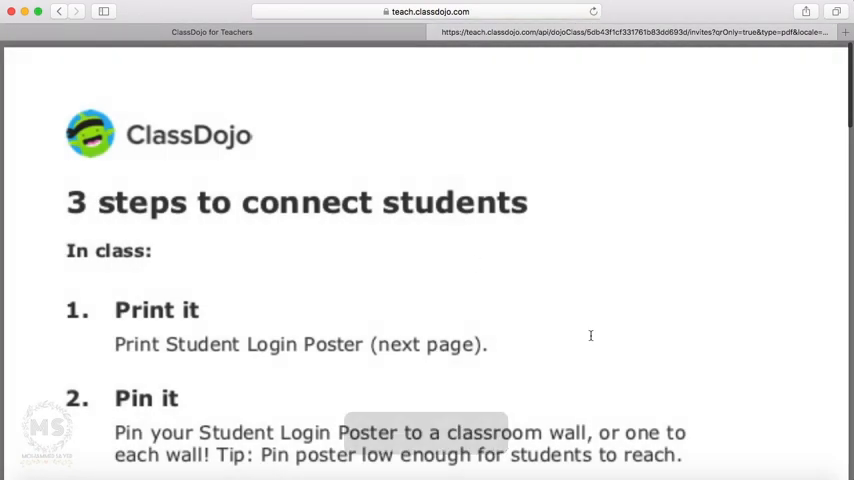
scroll("down", 3)
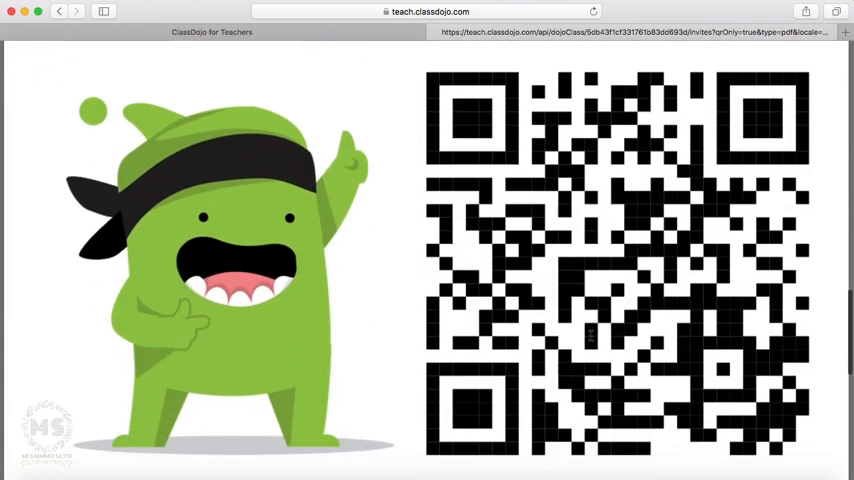
scroll("down", 3)
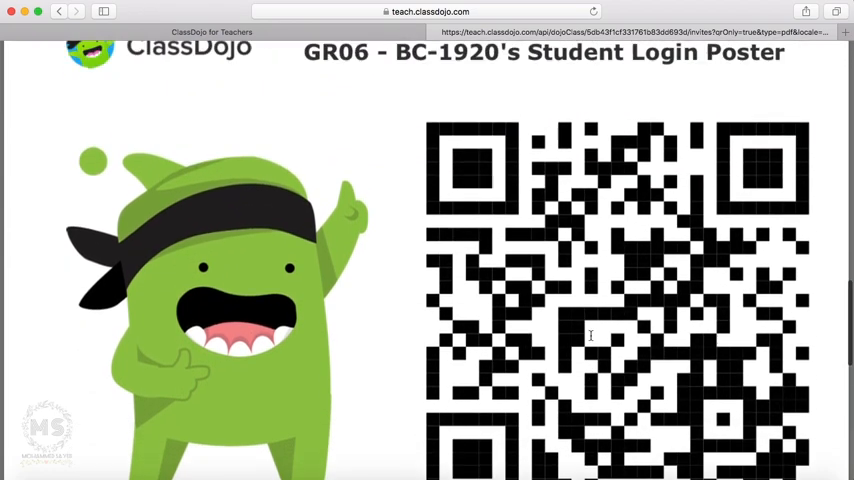
scroll("down", 3)
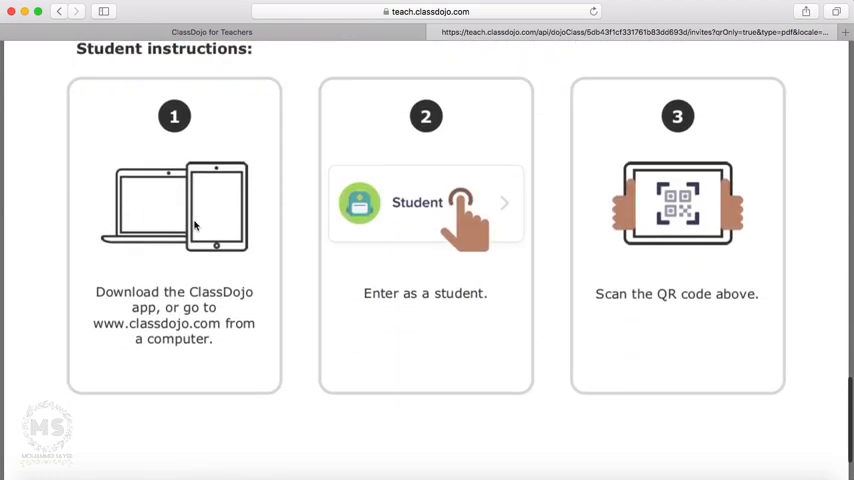
mouse_move(362, 307)
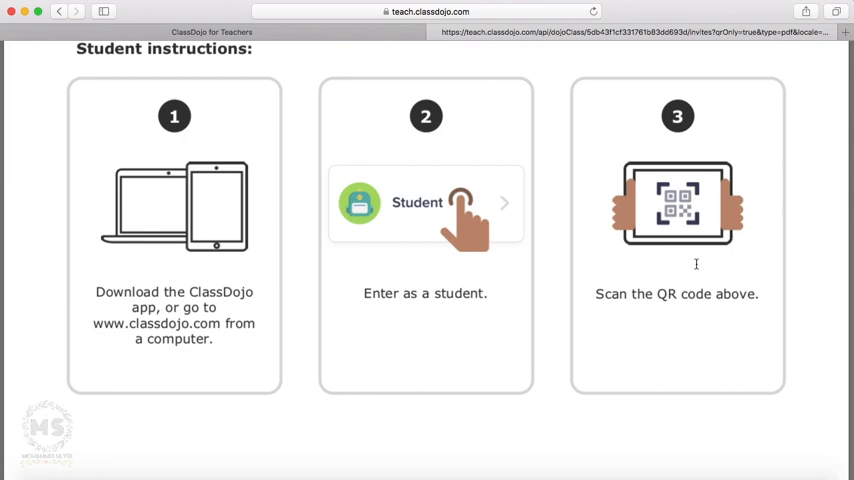
mouse_move(672, 216)
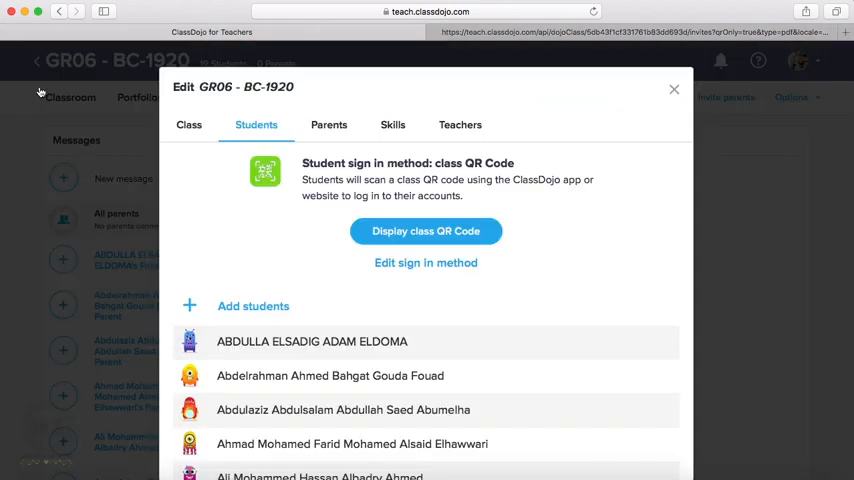
- Close the Edit dialog and download parent invites from Invite parents
left_click(674, 89)
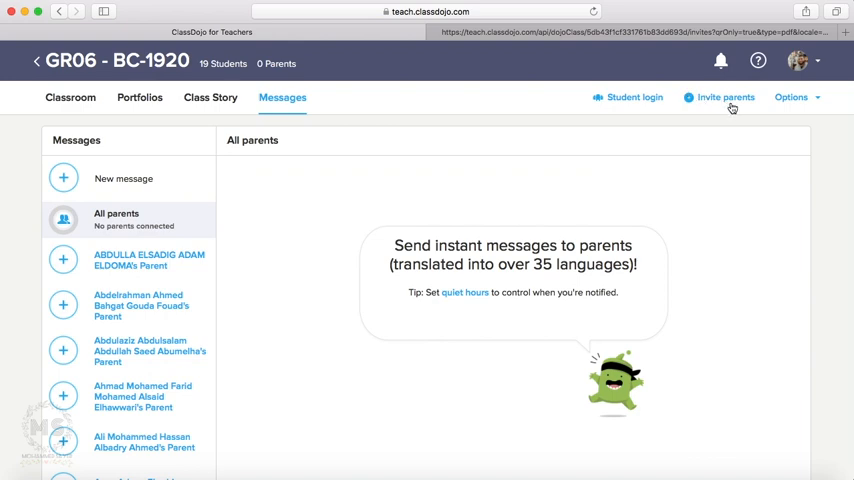
left_click(724, 97)
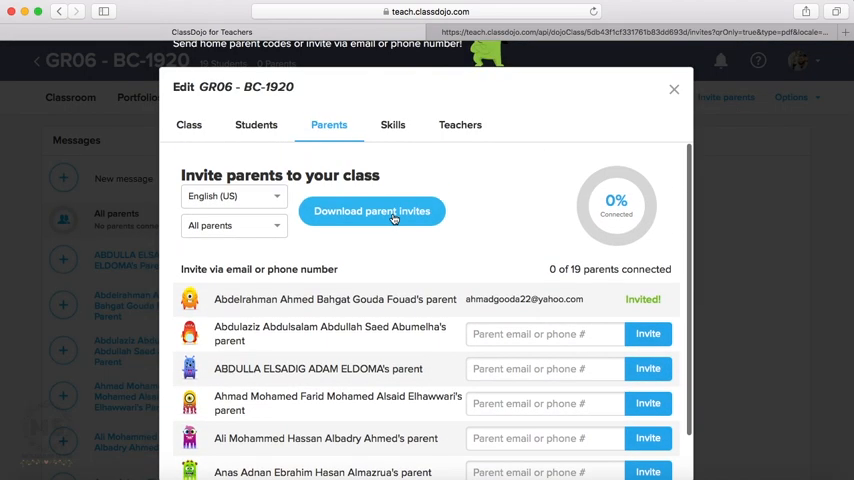
left_click(371, 211)
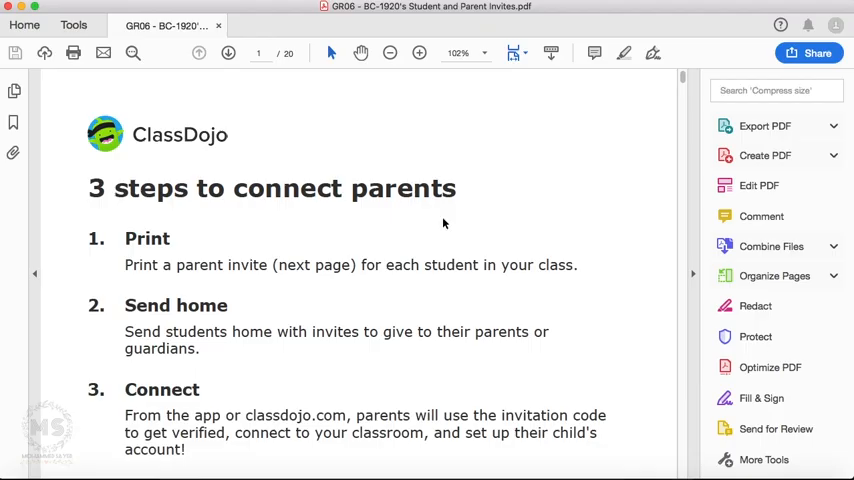
- Scroll through the invites PDF's parent pages and join codes in Acrobat Reader
scroll("down", 3)
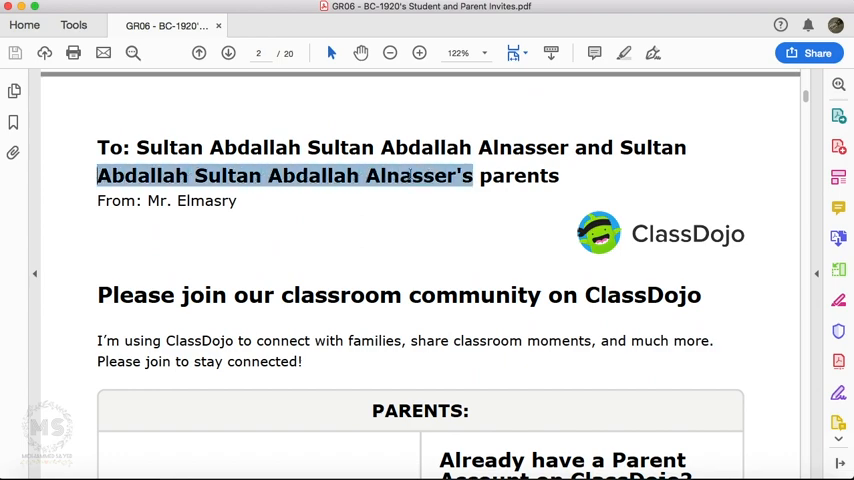
scroll("down", 3)
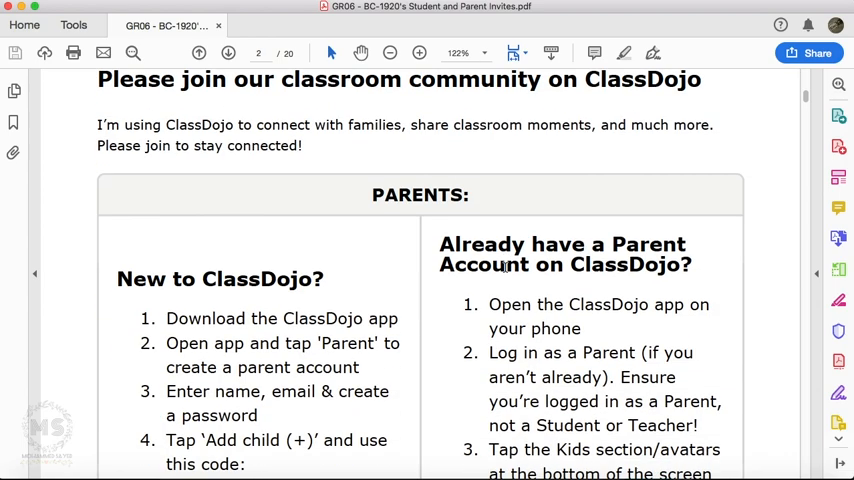
scroll("down", 3)
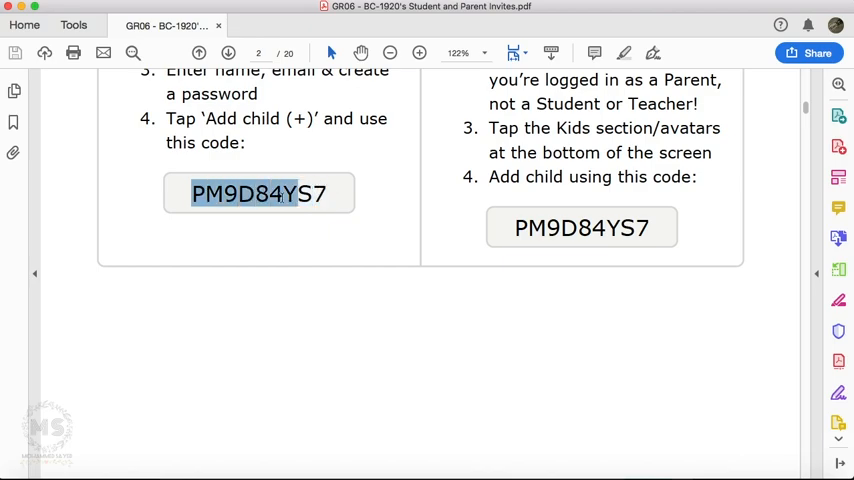
left_click(375, 306)
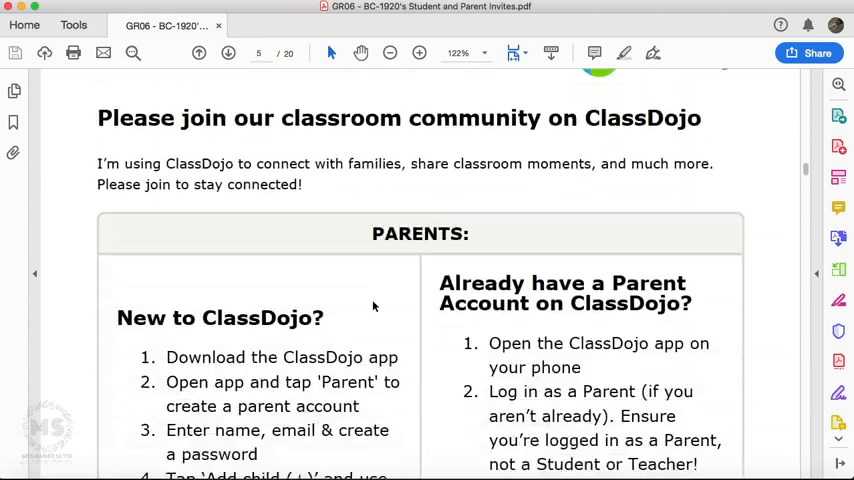
scroll("down", 3)
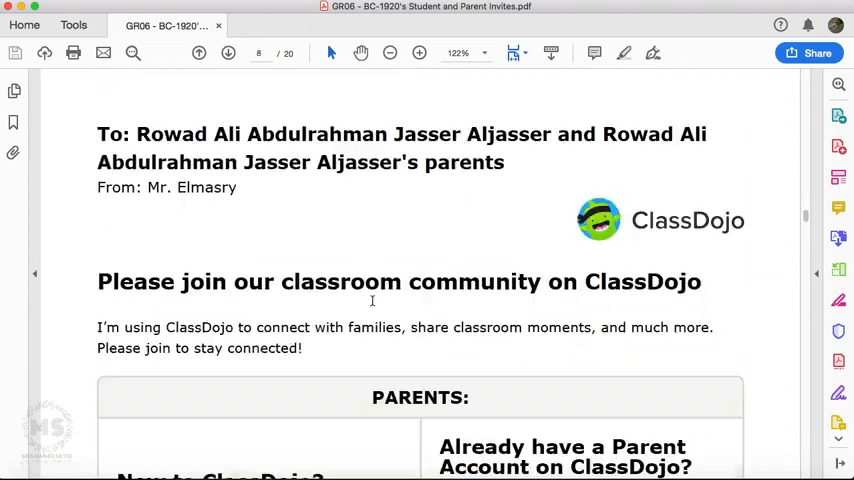
scroll("down", 3)
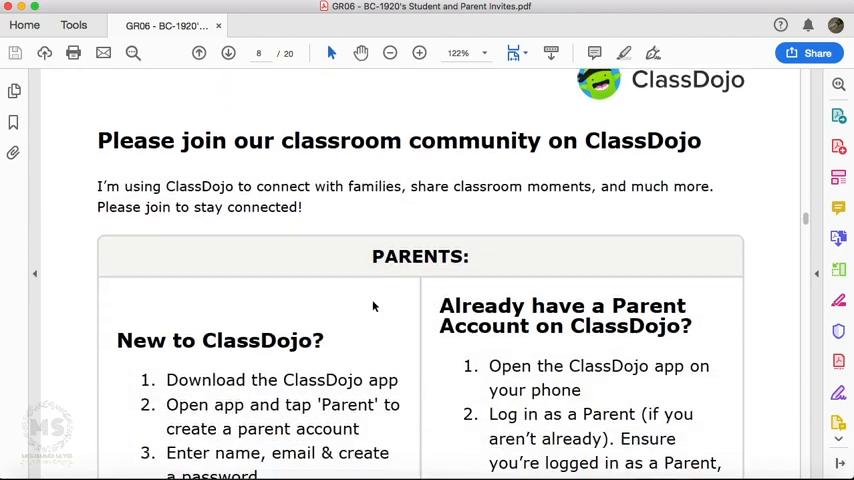
scroll("down", 3)
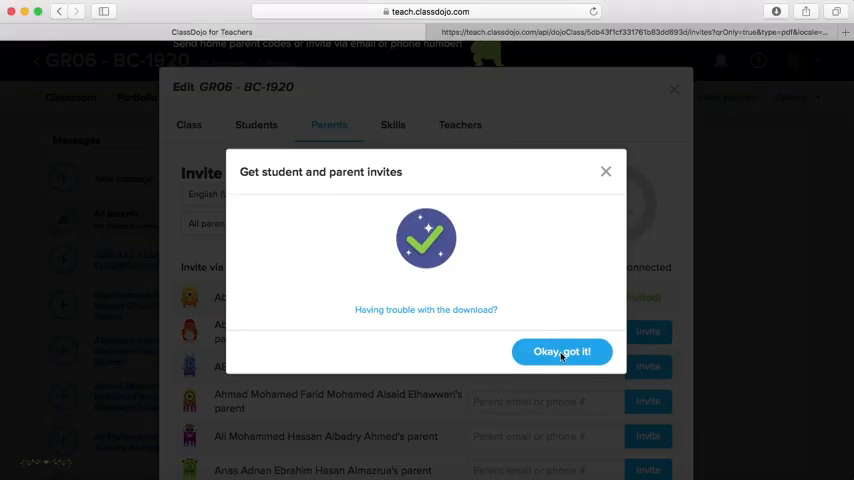
- Dismiss 'Okay, got it!' and go back to the class list dashboard
left_click(562, 351)
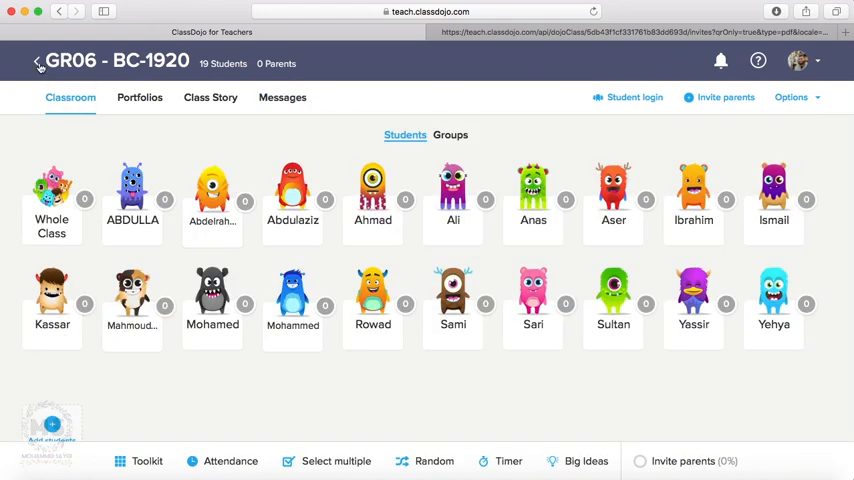
left_click(38, 60)
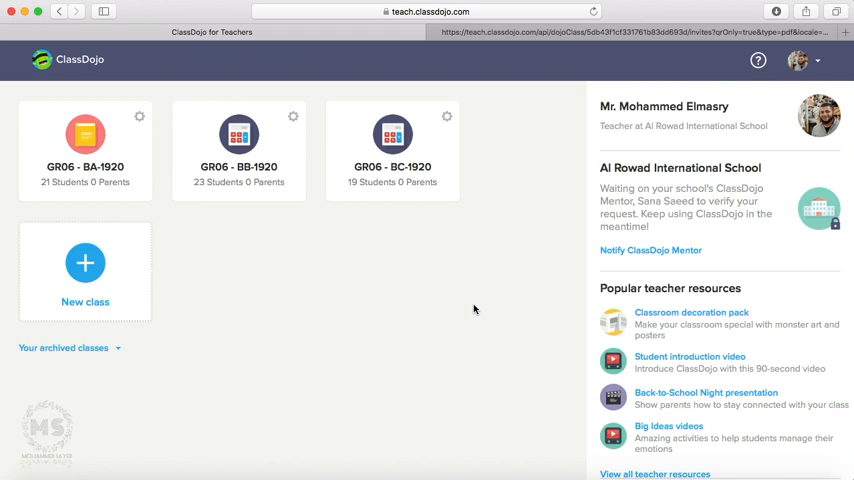